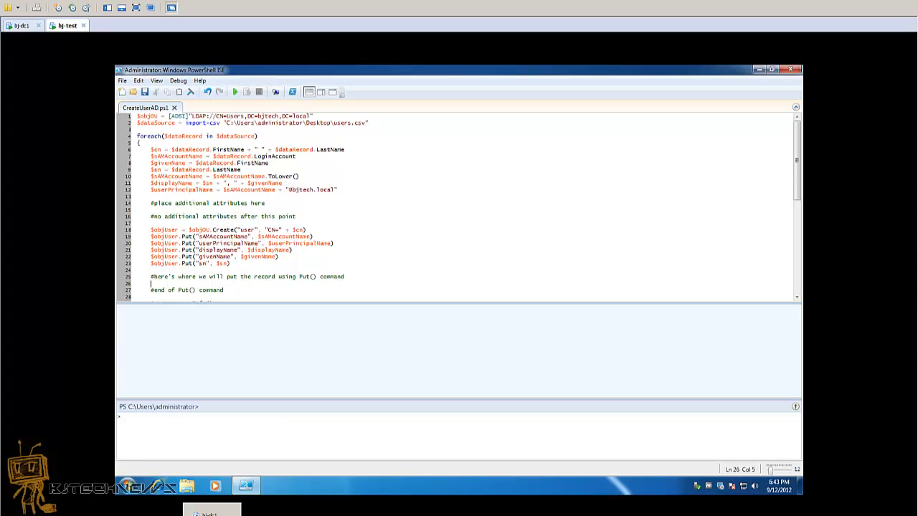
mouse_move(299, 328)
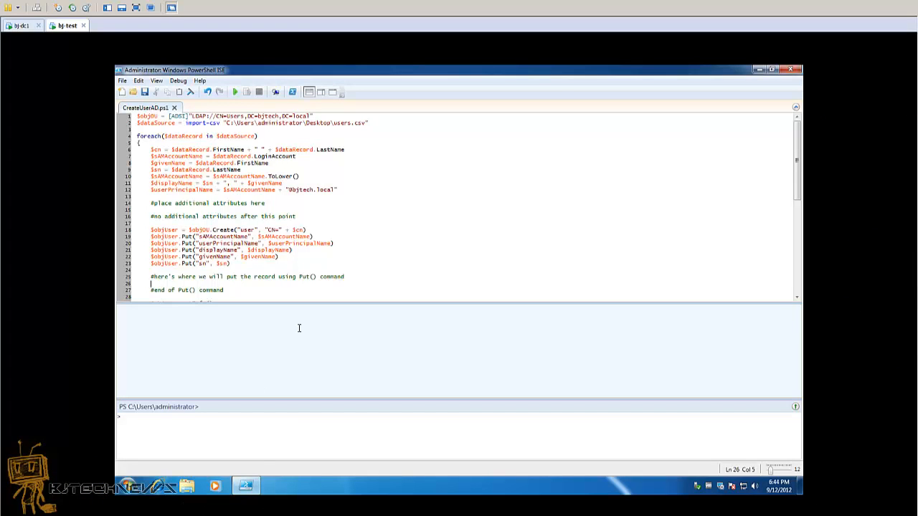
- Minimize the PowerShell ISE editor holding CreateUserAD.ps1 to reveal the desktop
left_click(770, 69)
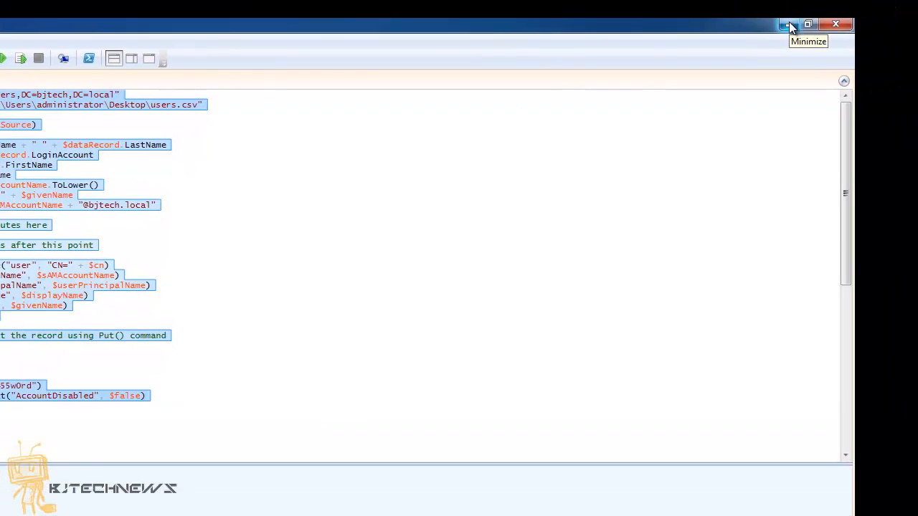
left_click(788, 25)
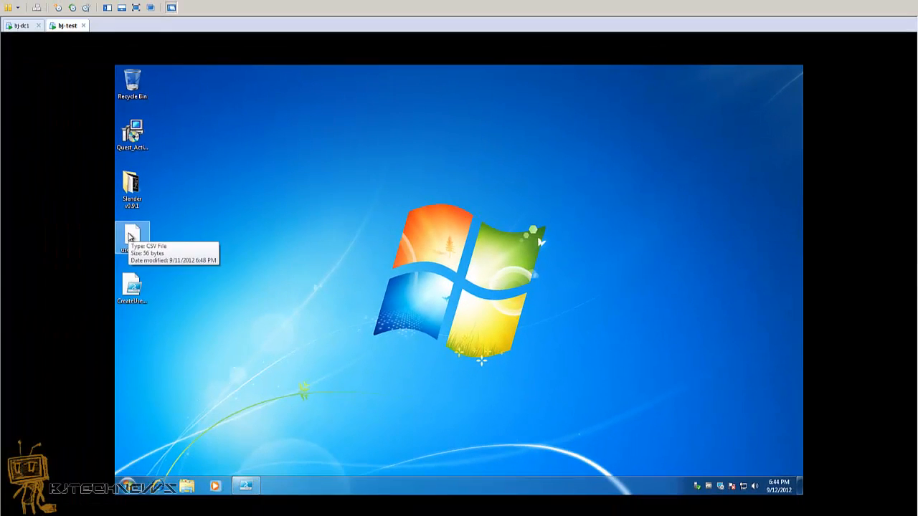
- Open users.csv, change the row to John,Smith,JSmith and add an Office header column
double_click(132, 236)
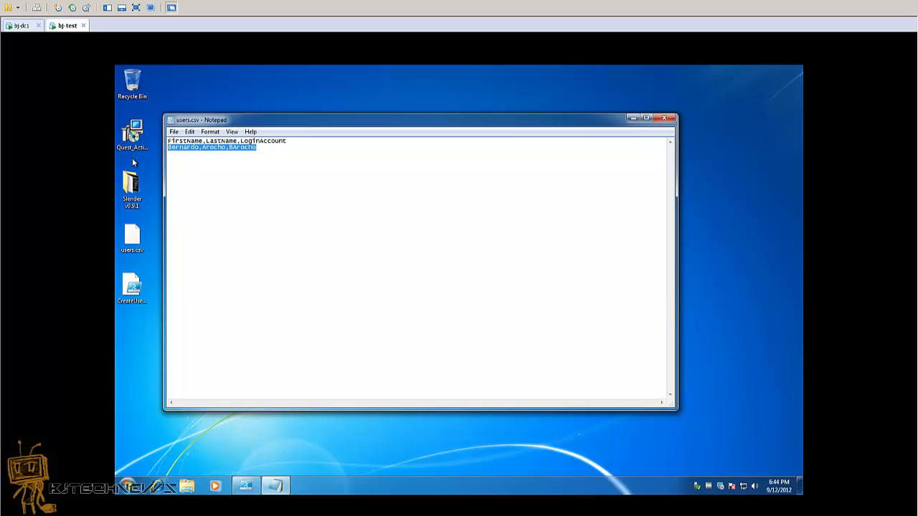
type("John,")
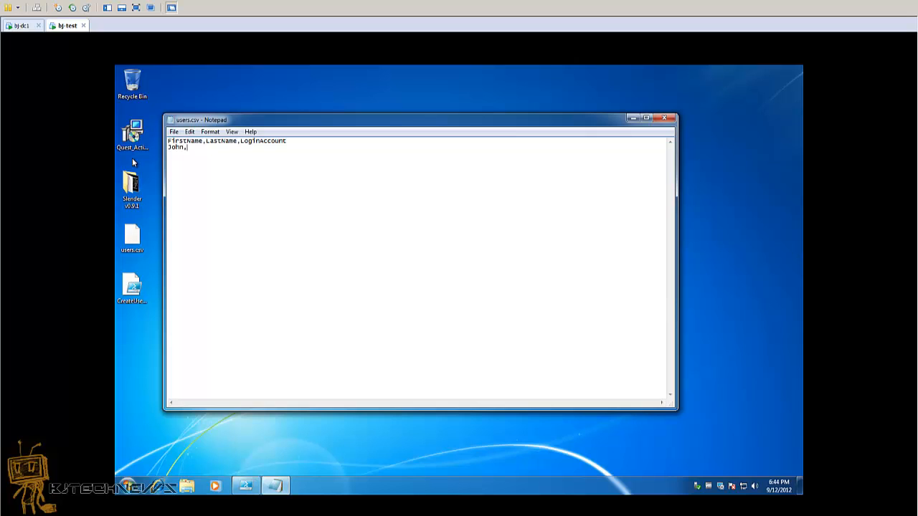
type("Smith,")
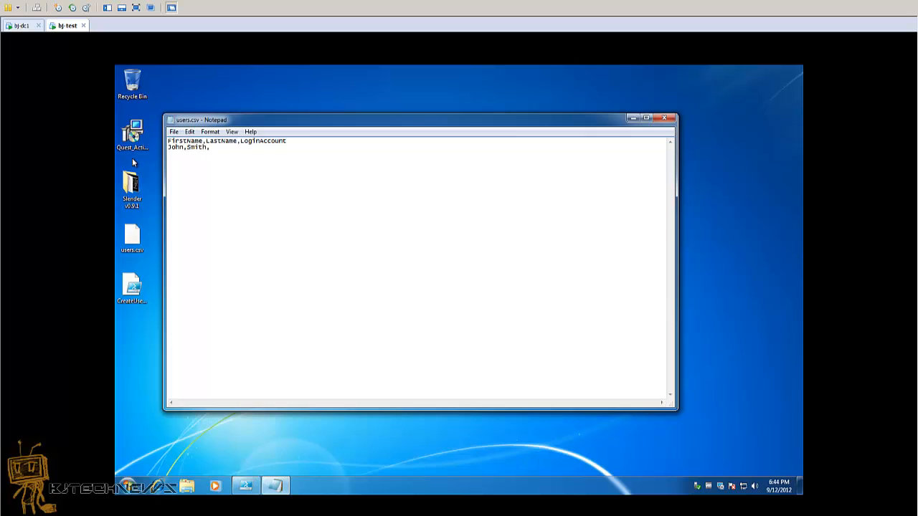
type("JSmith")
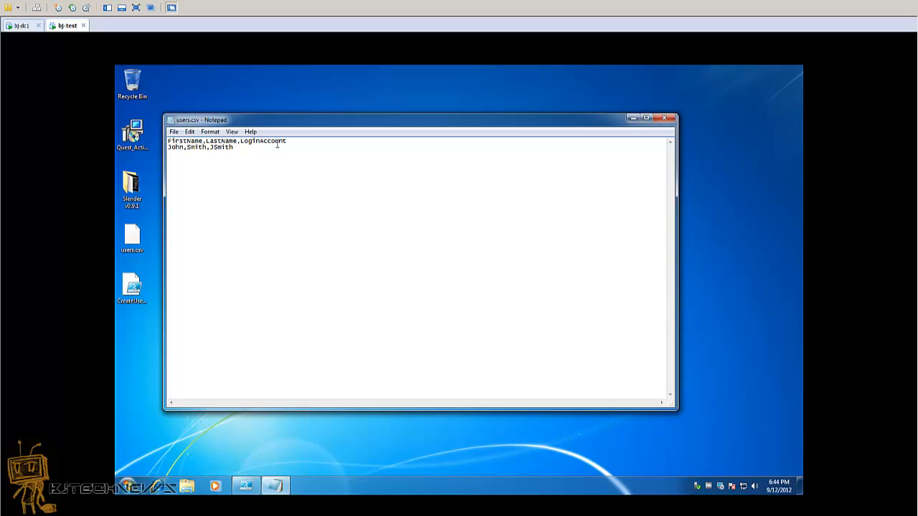
type(",Of")
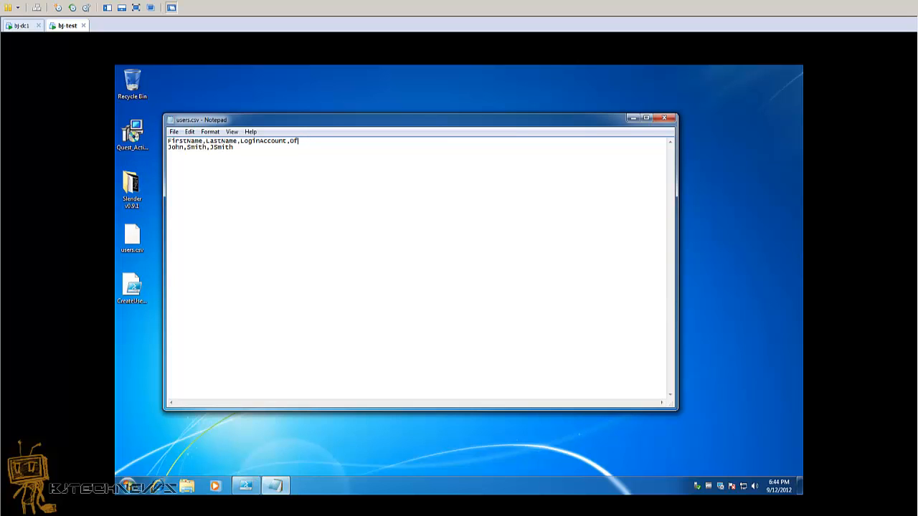
type("fice,")
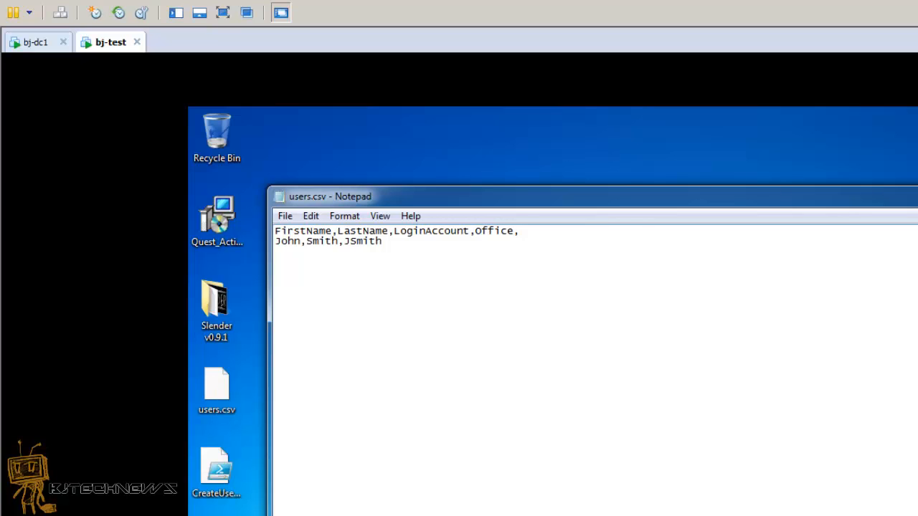
- Add a mail header column and put New York as John Smith's office
left_click(520, 230)
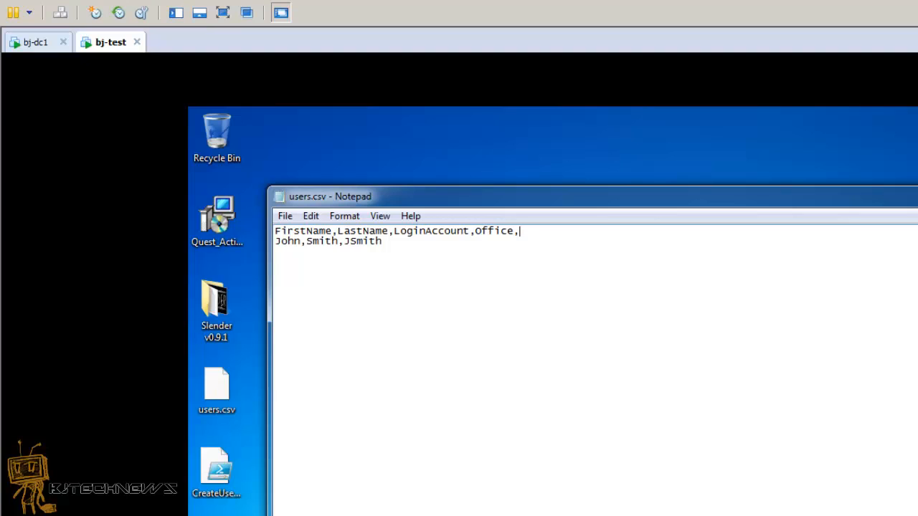
type("m")
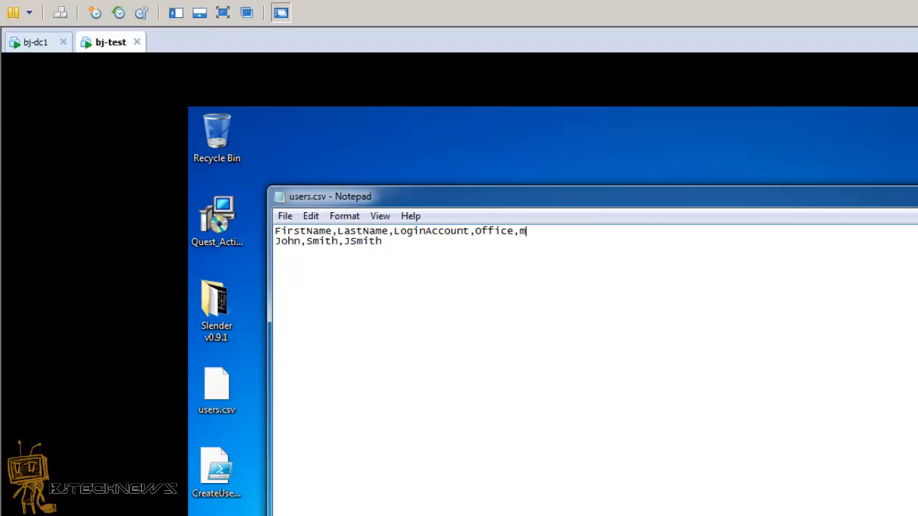
type("ail")
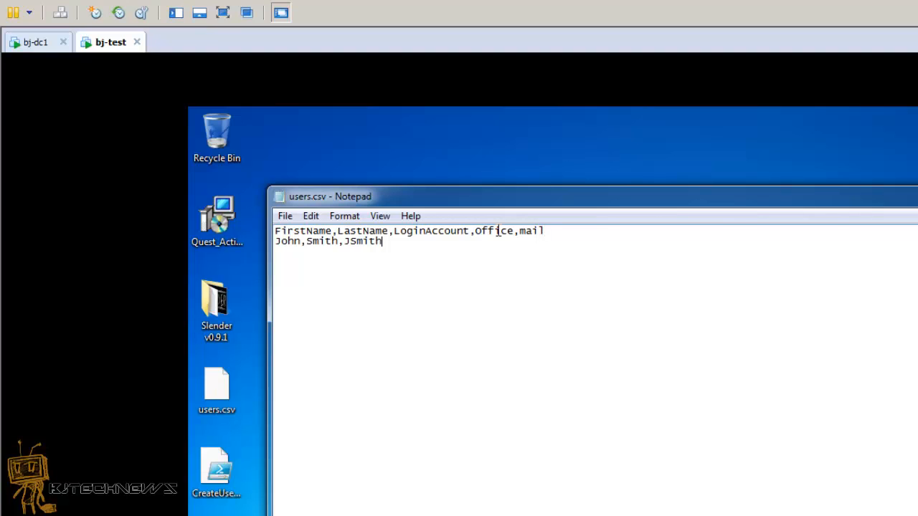
type(",Ne")
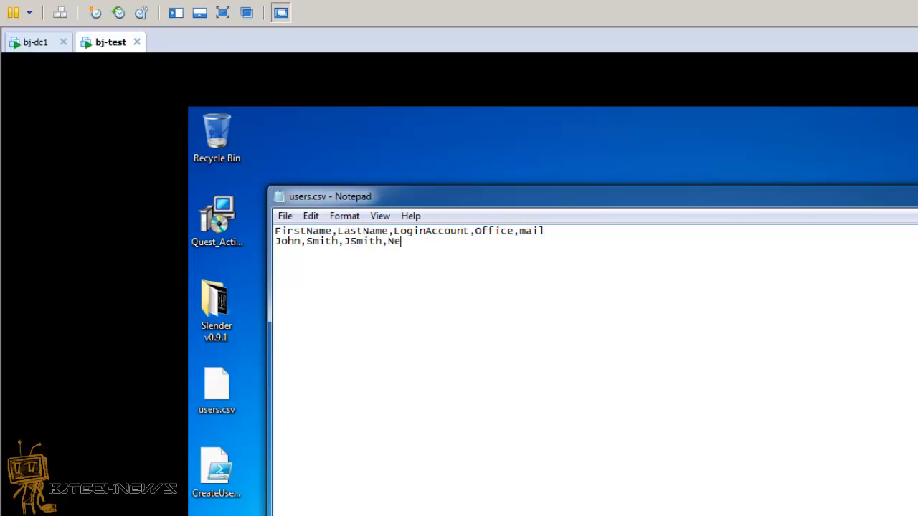
type("w York,")
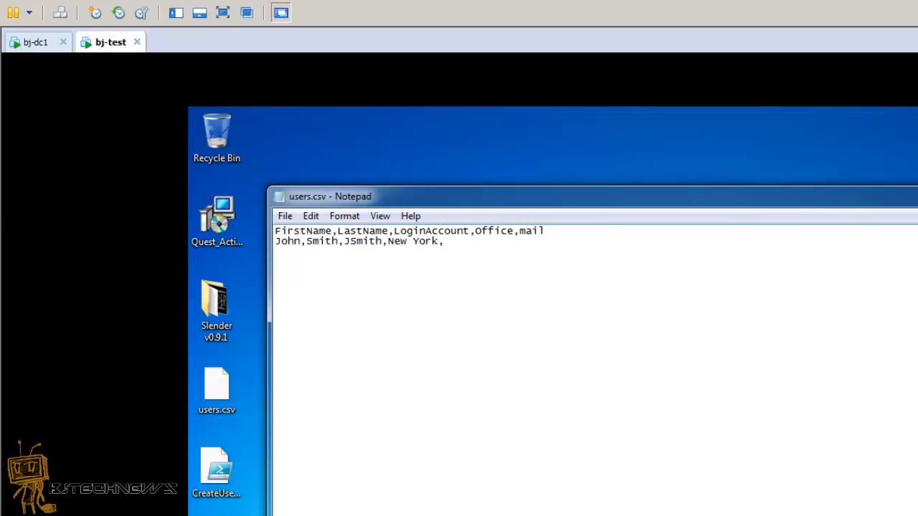
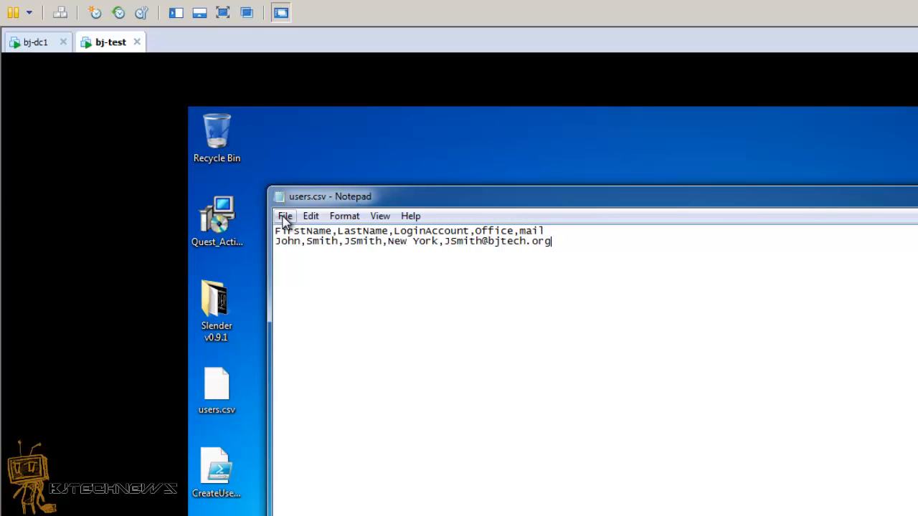
mouse_move(623, 306)
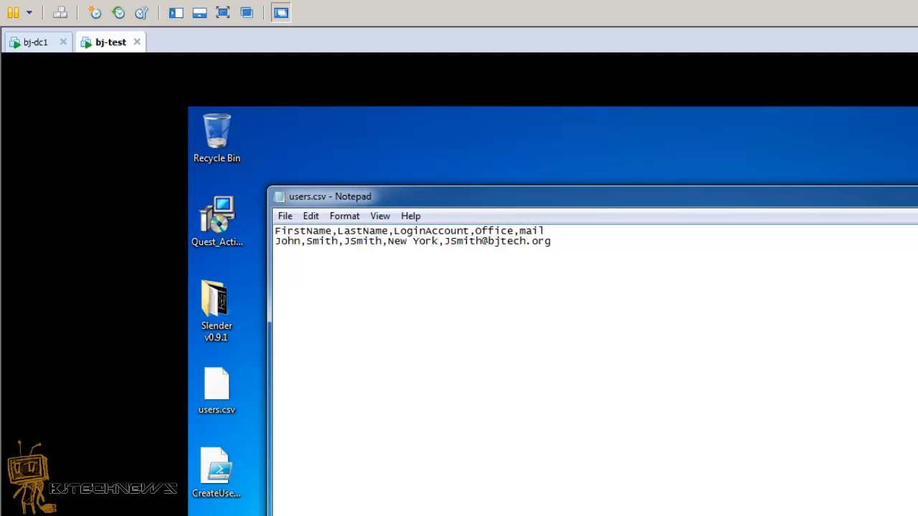
left_click(551, 240)
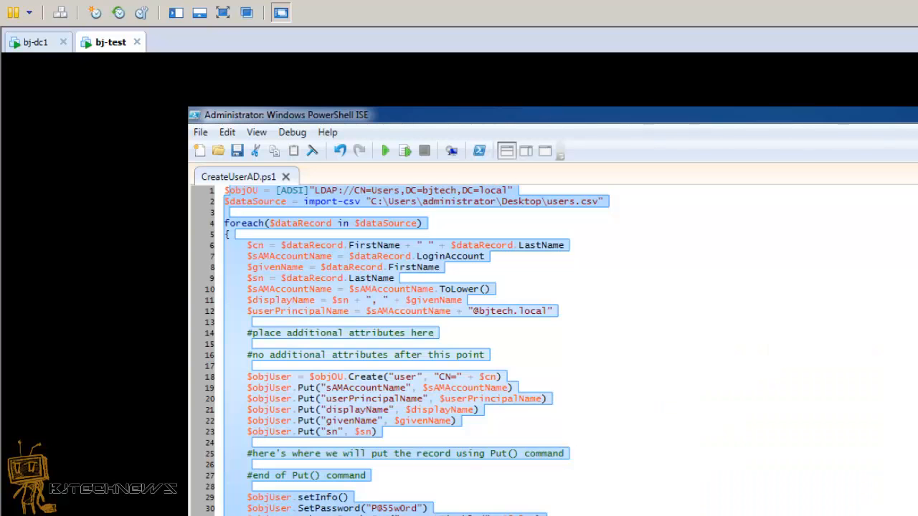
left_click(20, 99)
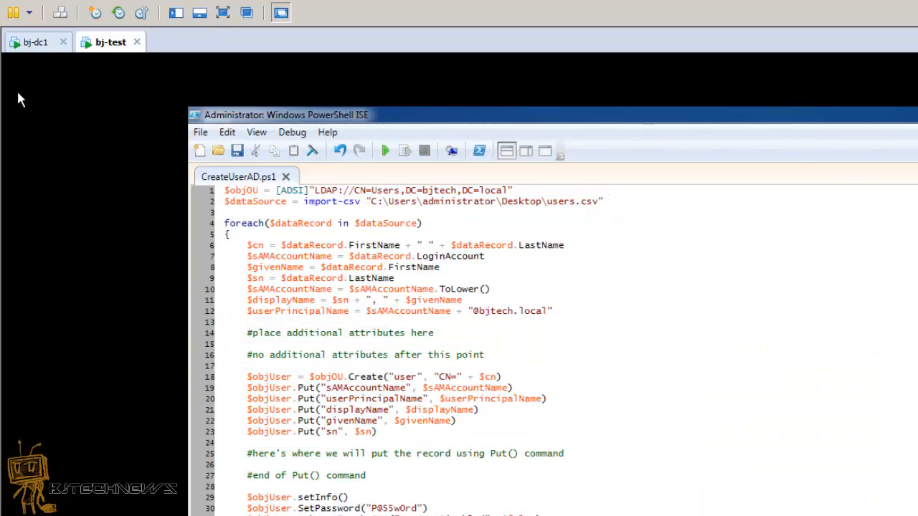
left_click(34, 42)
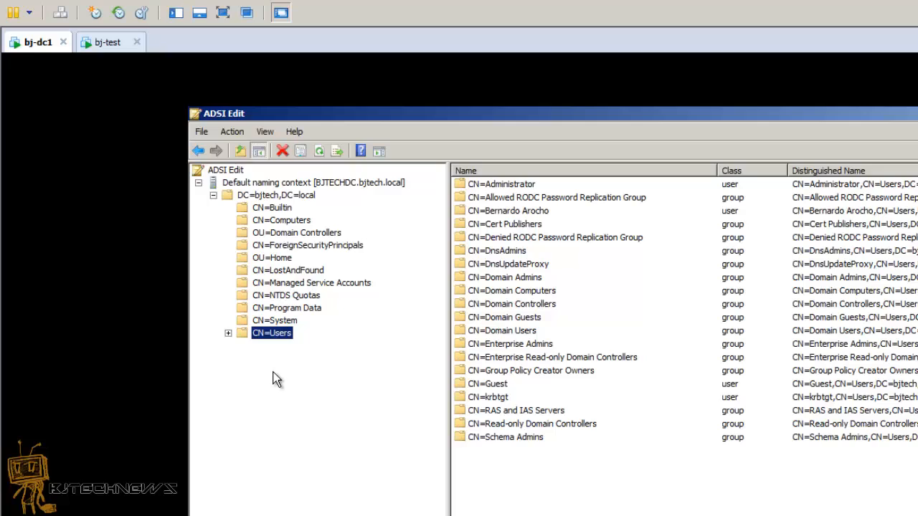
mouse_move(232, 131)
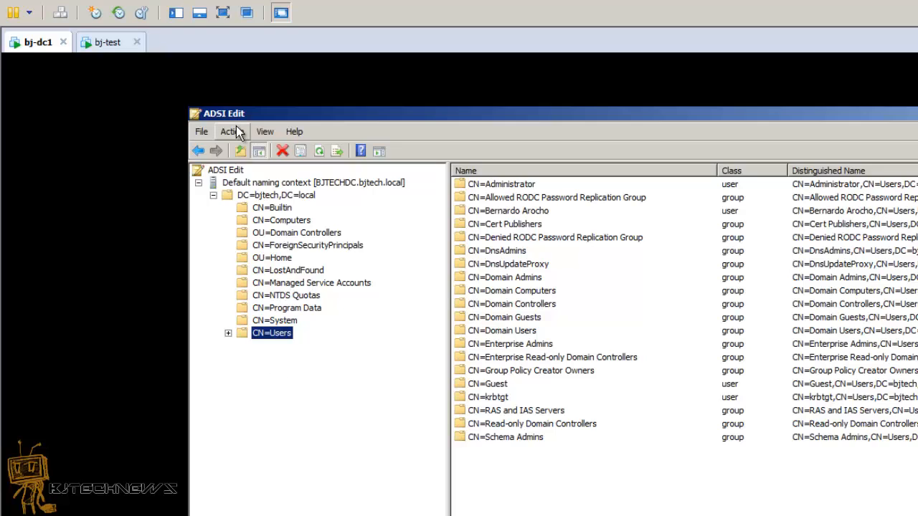
mouse_move(279, 348)
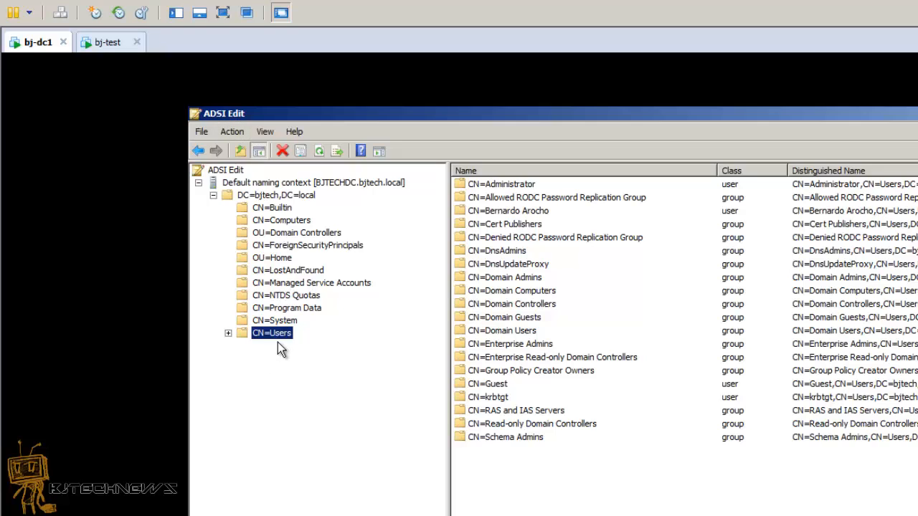
right_click(508, 210)
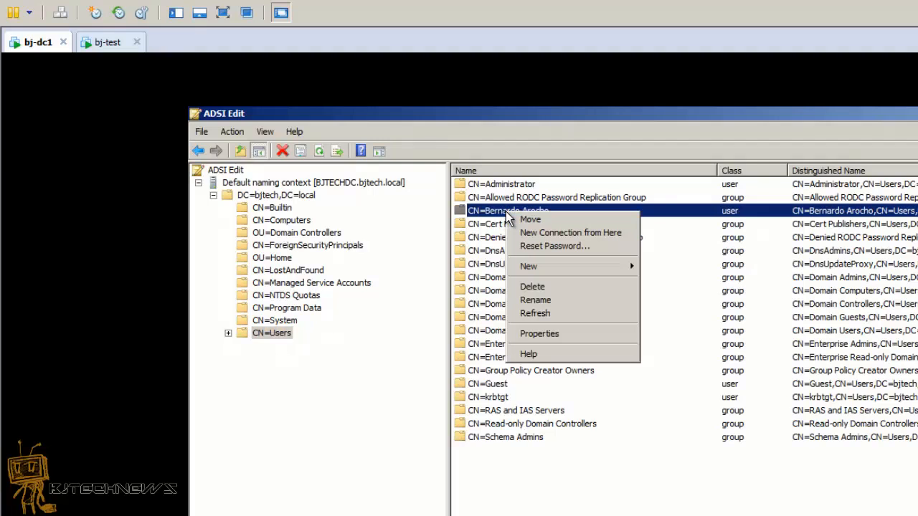
mouse_move(548, 335)
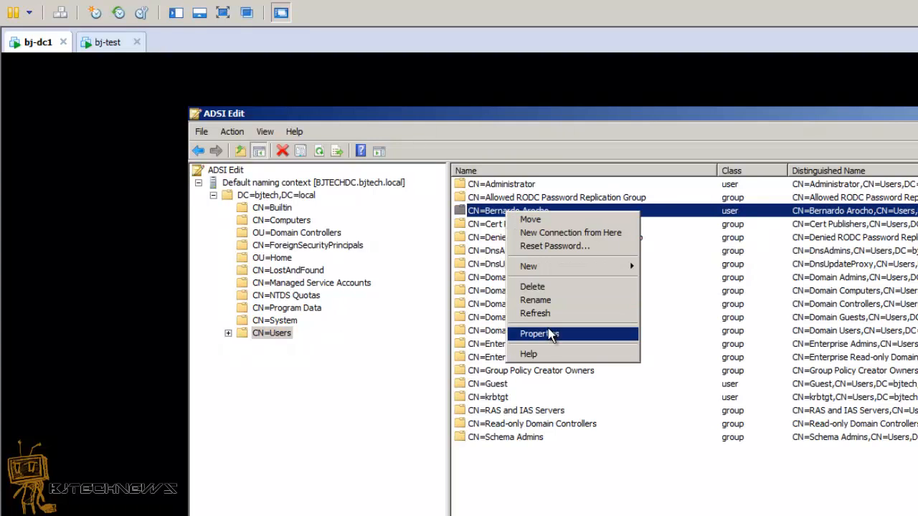
left_click(537, 334)
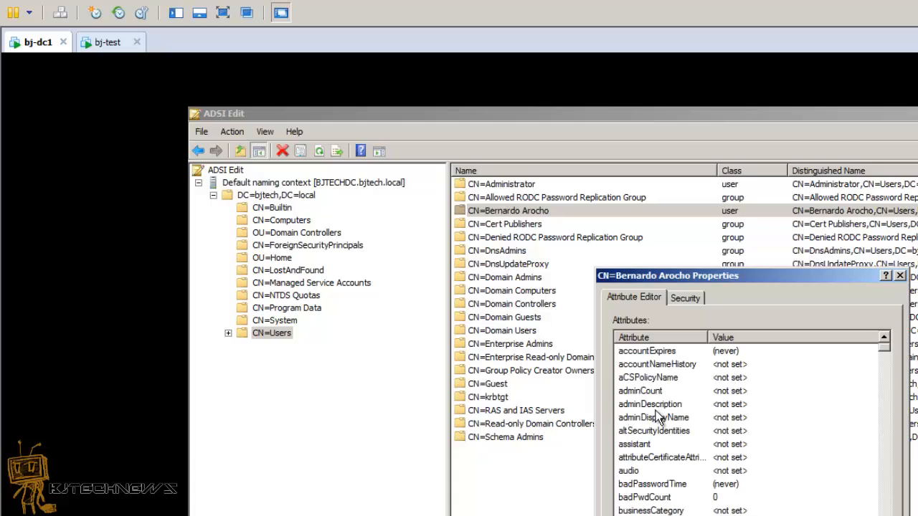
left_click(653, 417)
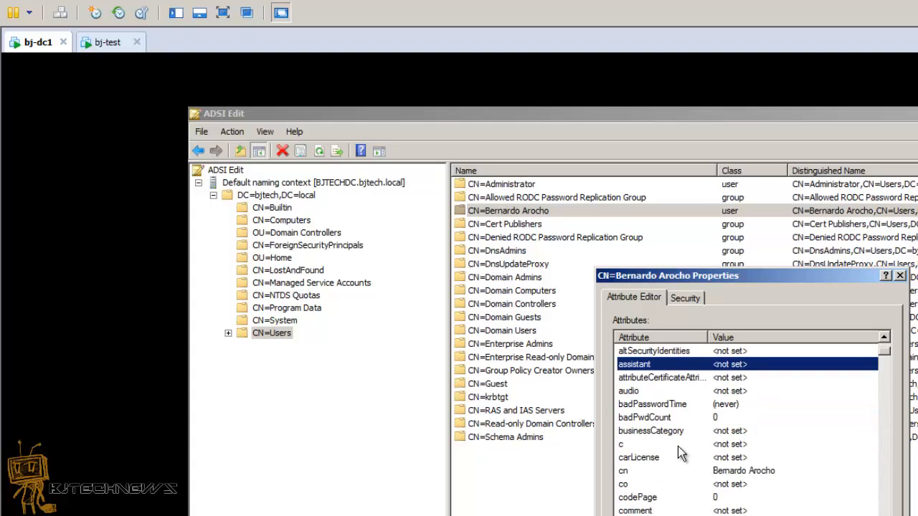
scroll("down", 3)
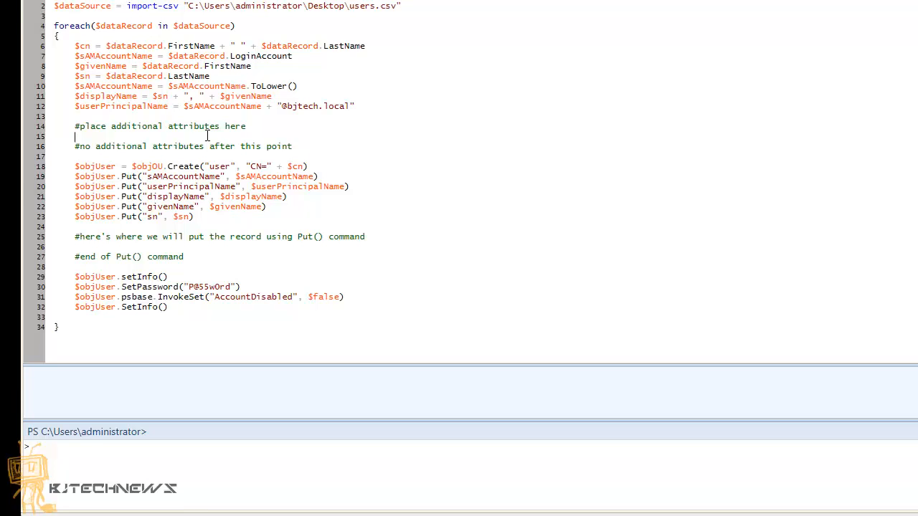
- Add $physicalDeliveryOfficeName = $dataRecord.Office to the script on line 15
type("$")
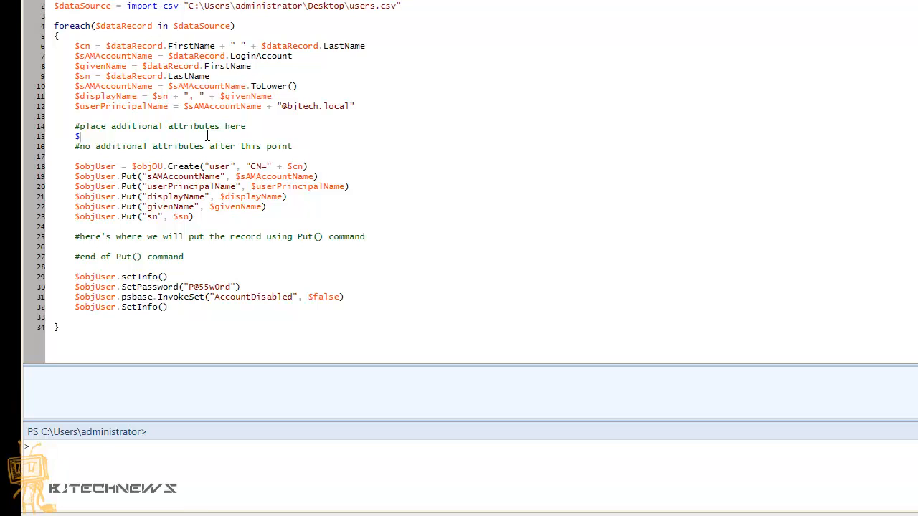
type("physical")
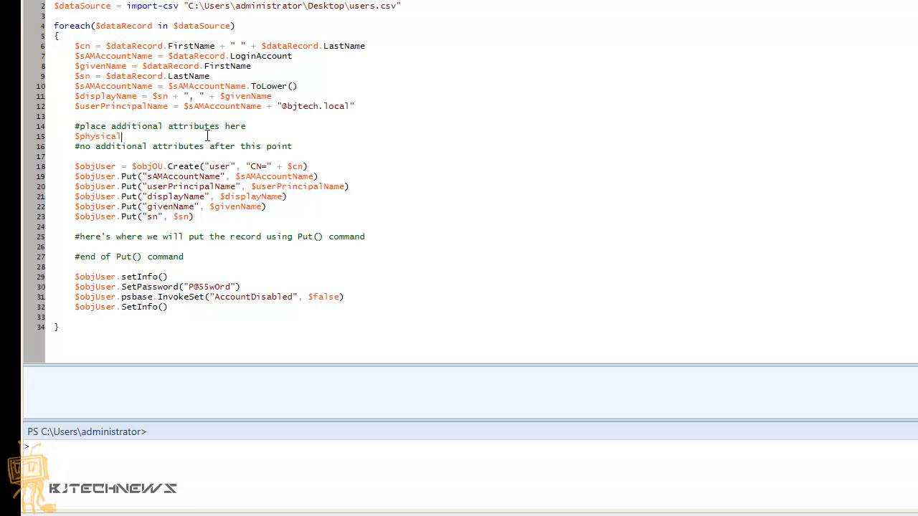
type("Delivery")
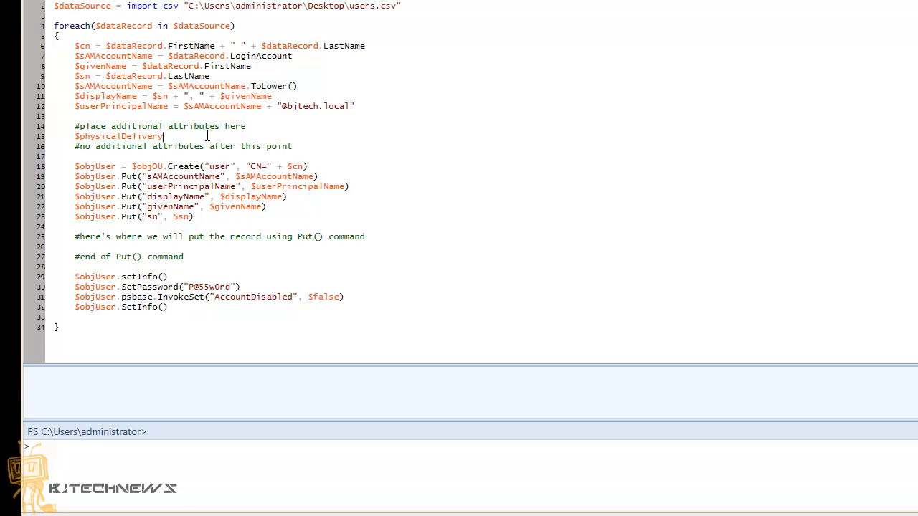
type("Offic")
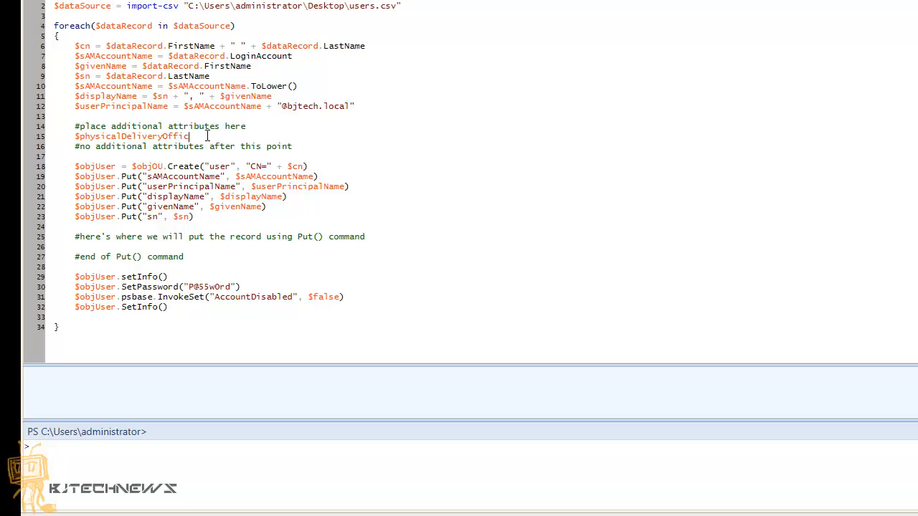
type("Name =")
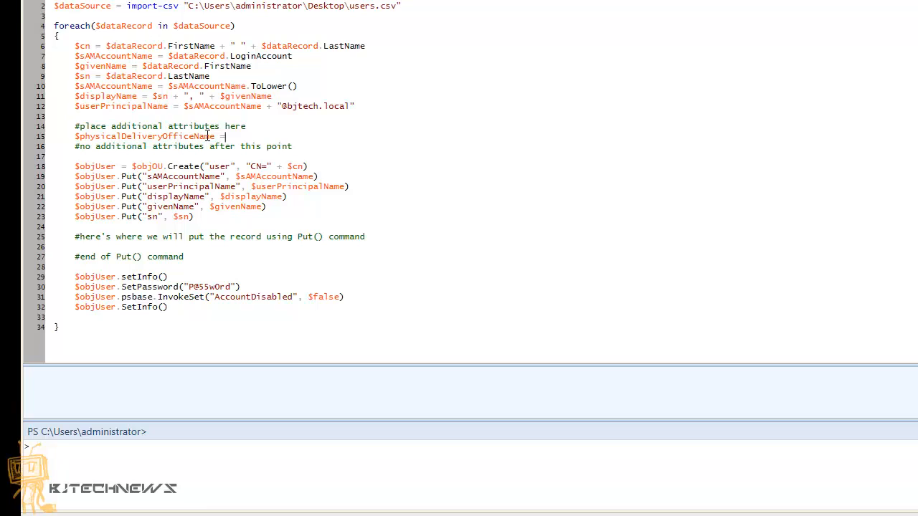
type("$d")
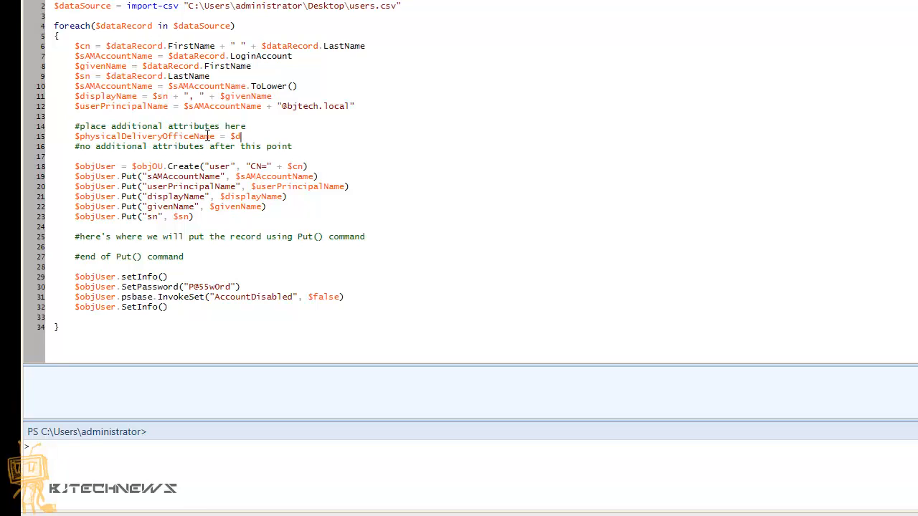
type("ataRecord.")
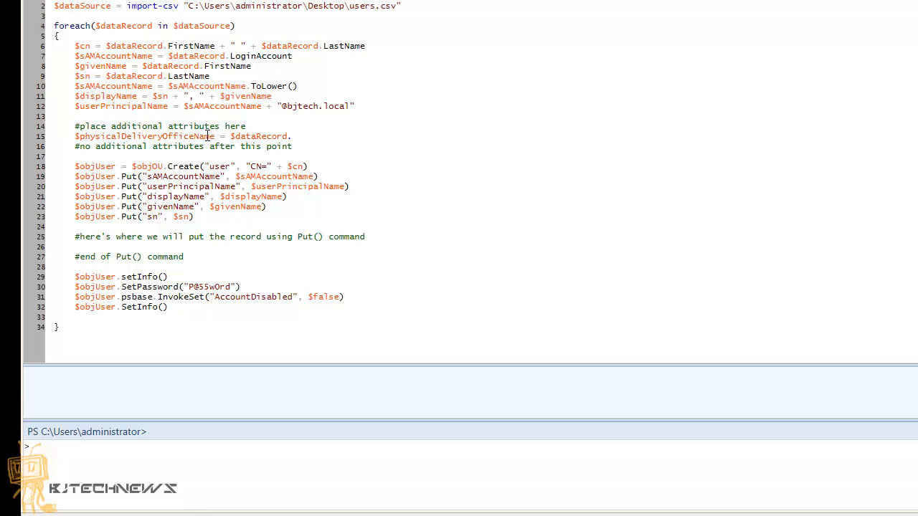
mouse_move(278, 115)
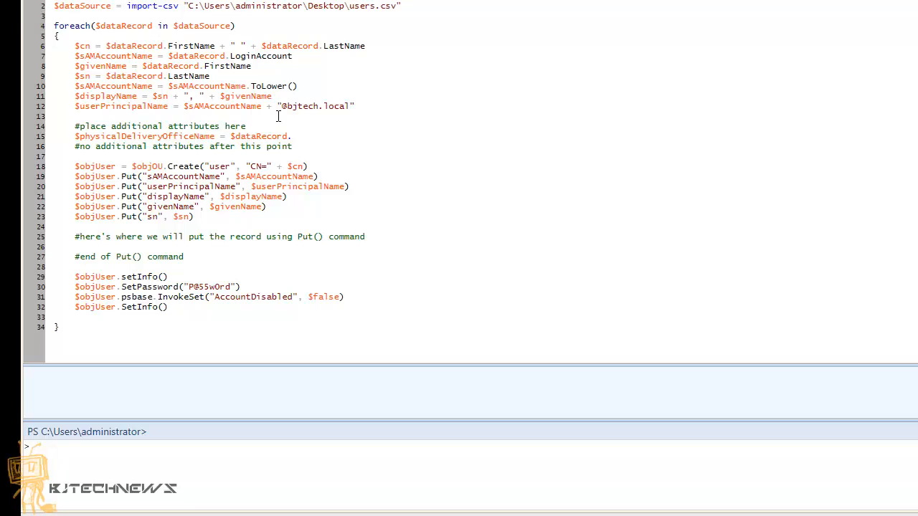
type(".Office")
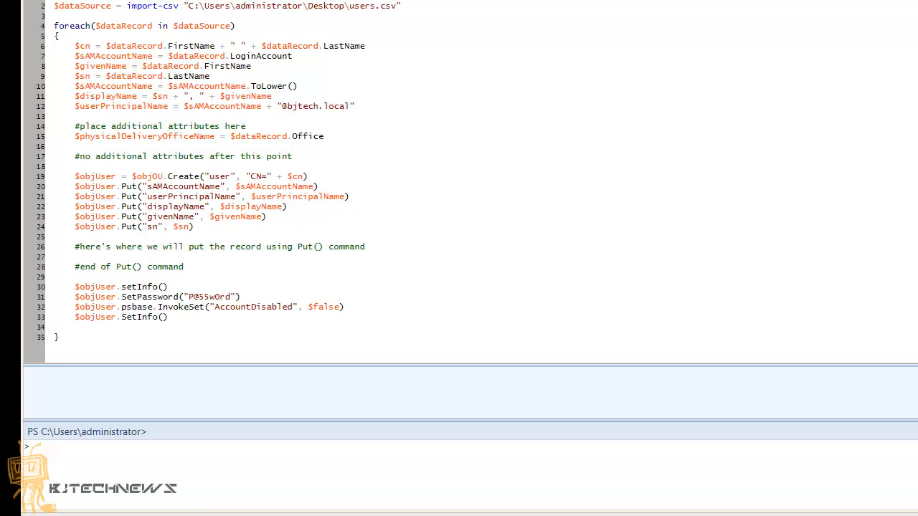
- Reopen users.csv in Notepad via Edit to check its columns
right_click(47, 176)
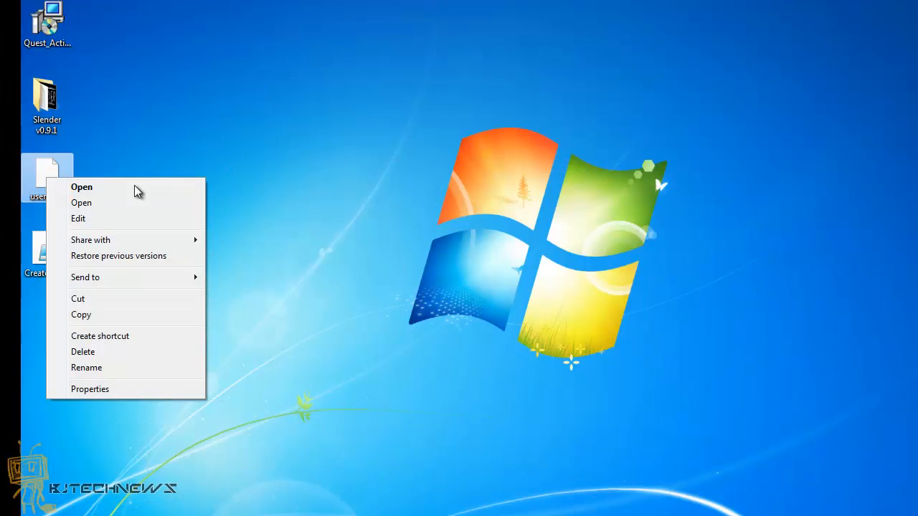
left_click(82, 187)
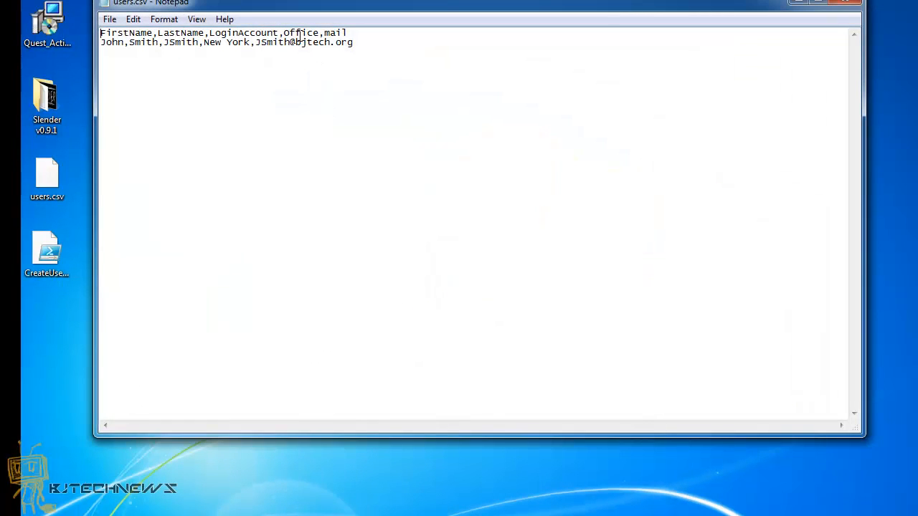
- Close users.csv, check the office and mail attribute names in ADSI Edit, then return
left_click(853, 2)
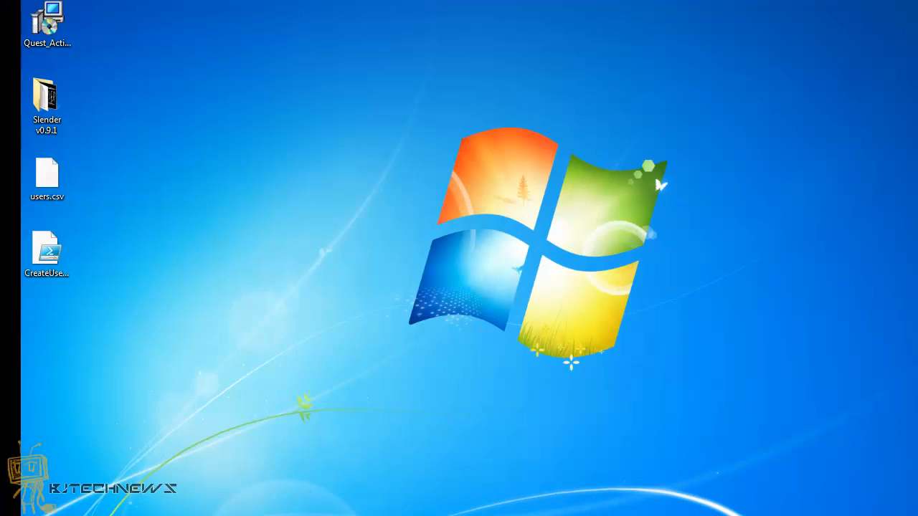
double_click(46, 247)
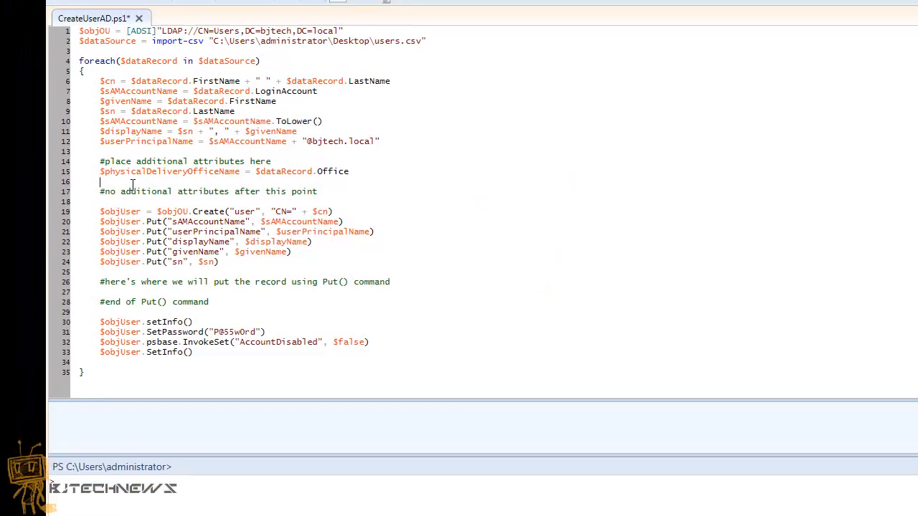
left_click(33, 71)
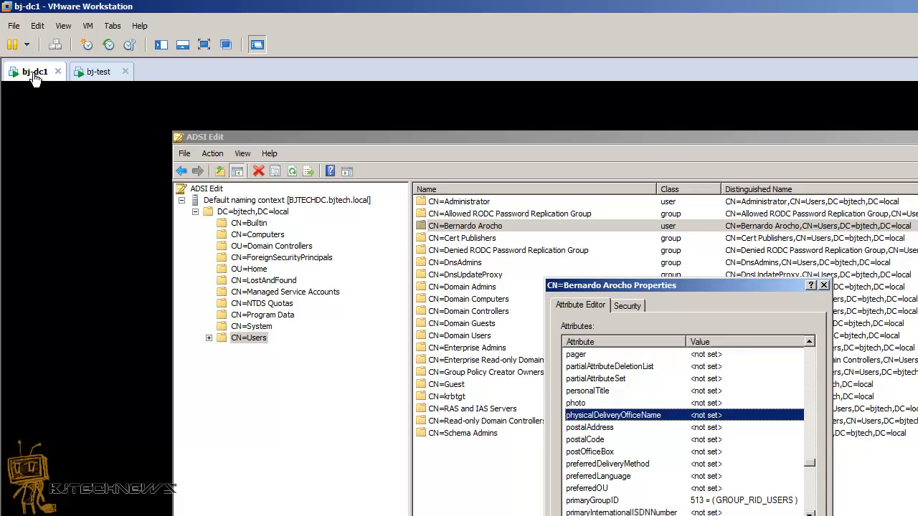
scroll("up", 3)
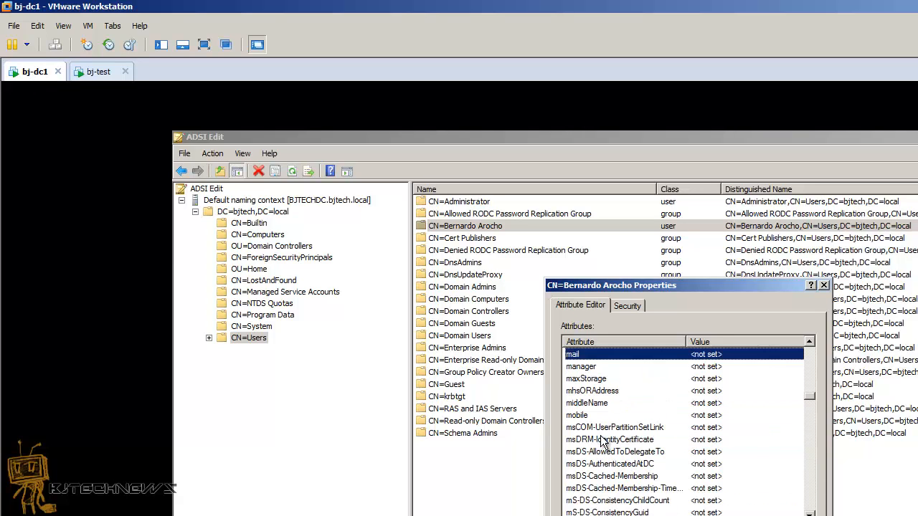
mouse_move(98, 71)
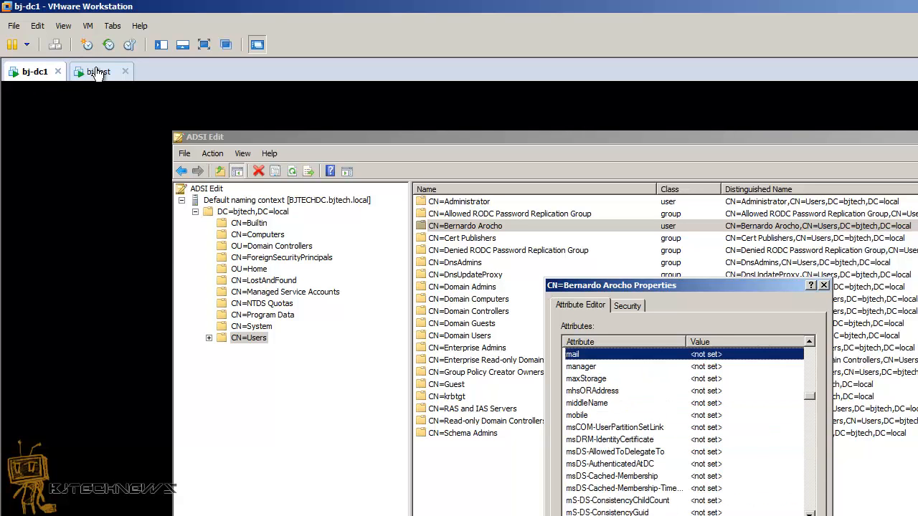
left_click(100, 71)
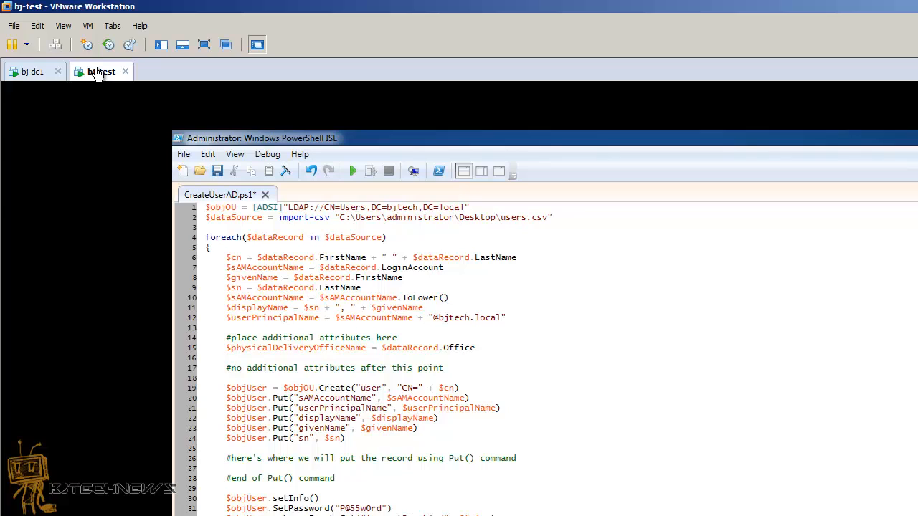
mouse_move(204, 351)
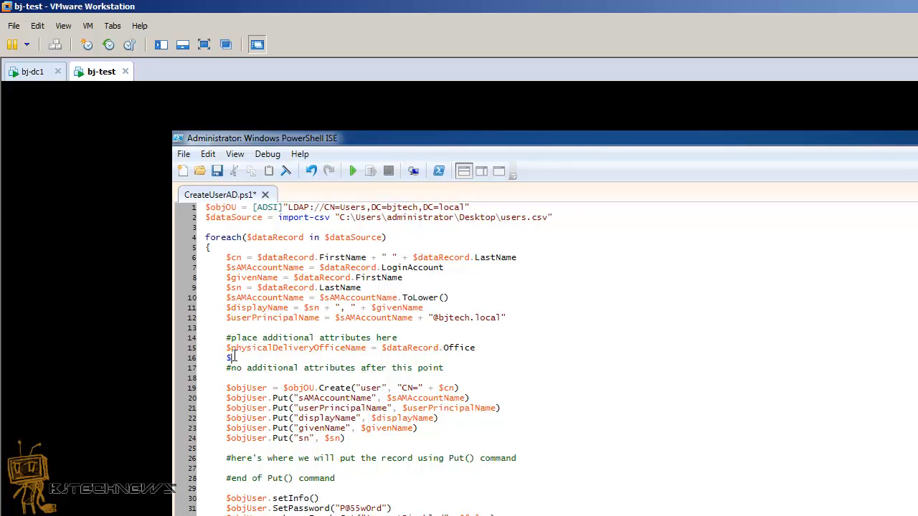
- Add $mail = $dataRecord.mail on line 16 and place the cursor below the Put() comment
type("mail =")
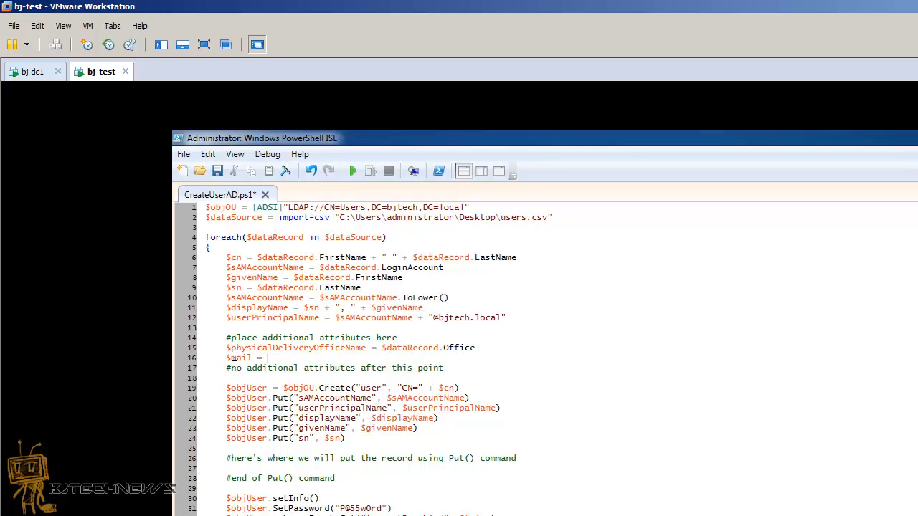
type("$data")
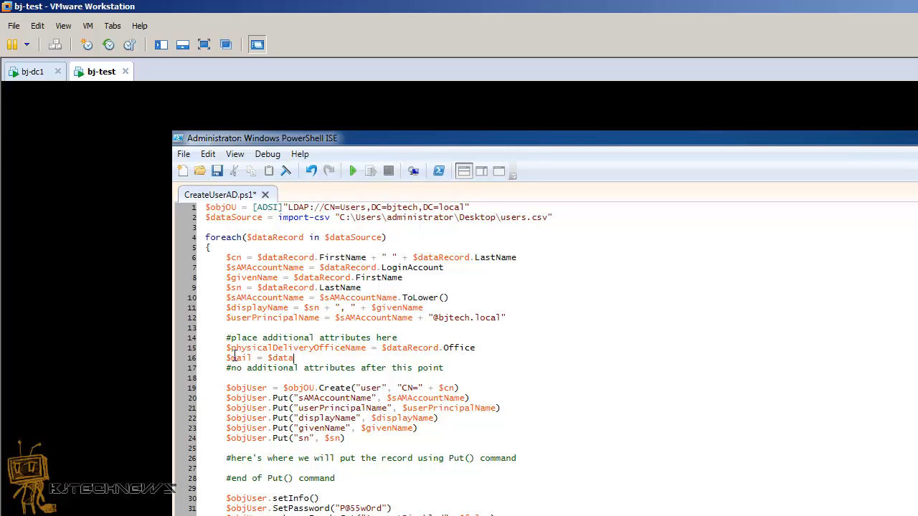
type("Record")
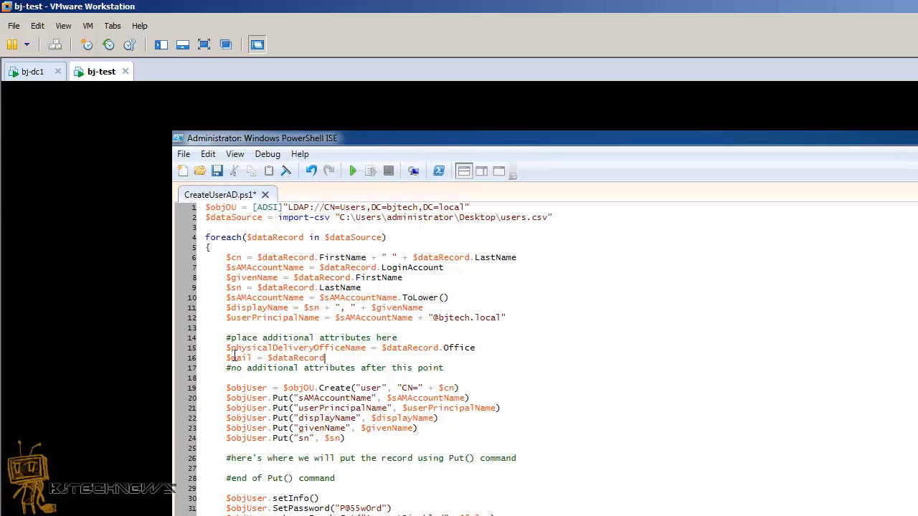
type(".mail")
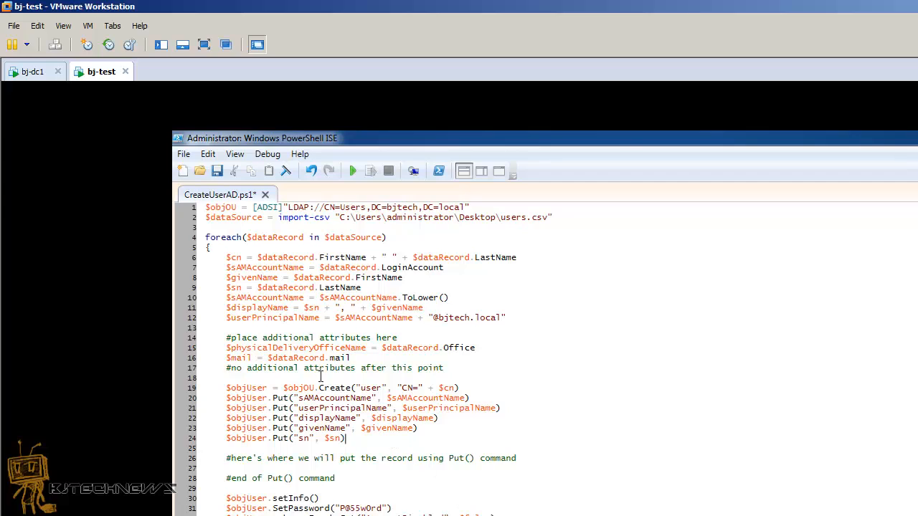
double_click(238, 358)
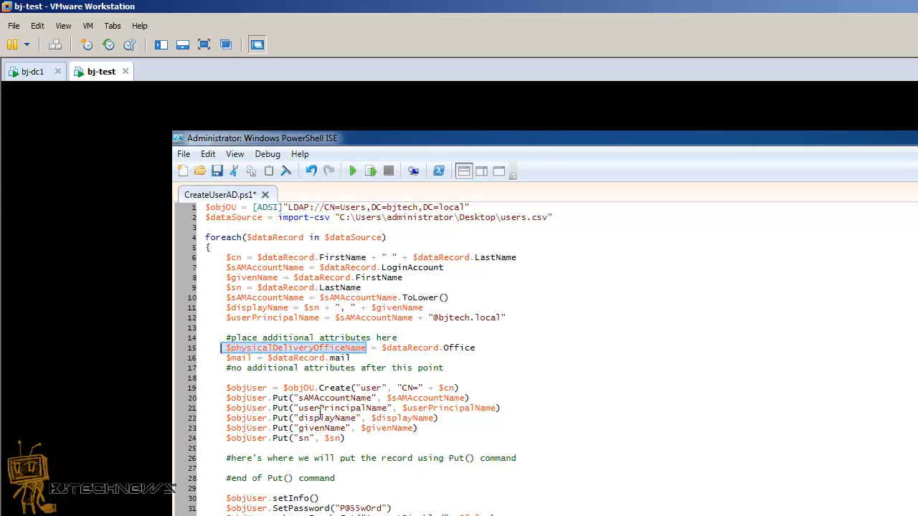
left_click(365, 444)
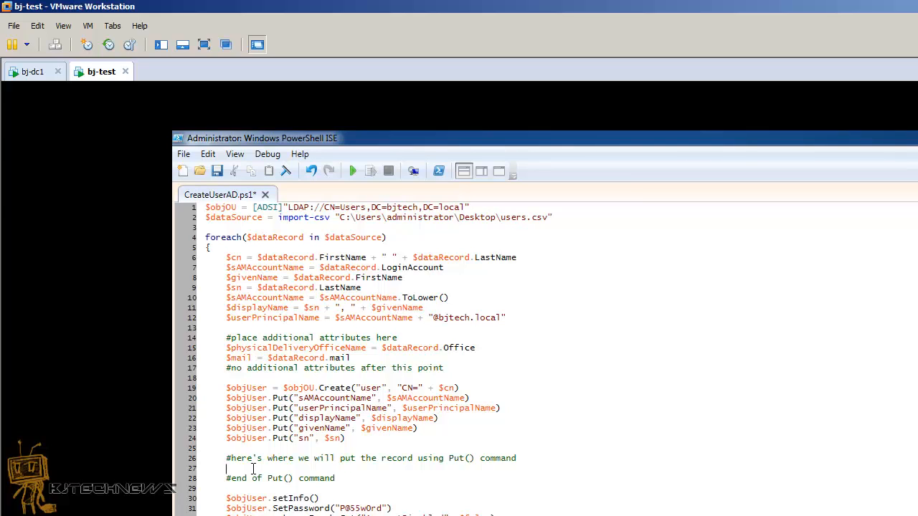
- Write $objUser.Put("physicalDeliveryOfficeName", $physicalDeliveryOfficeName) under the Put() comment
type("$obju")
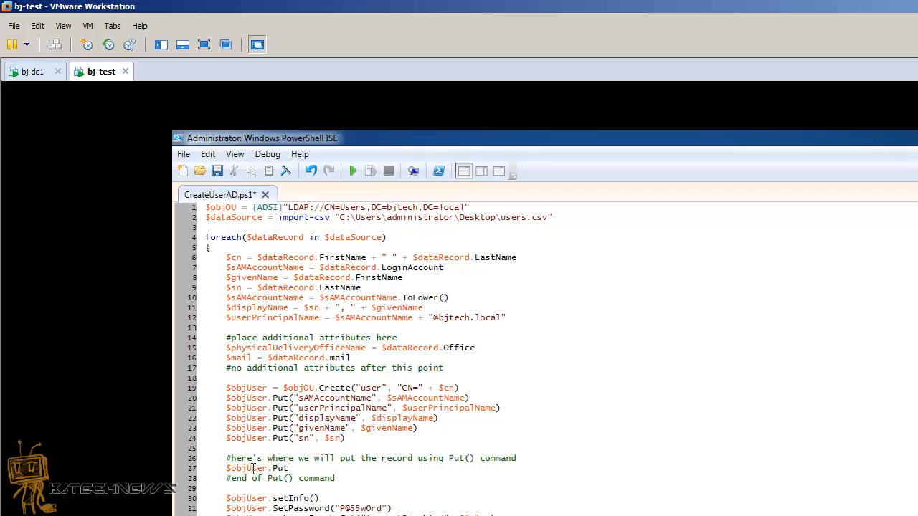
type("(\"")
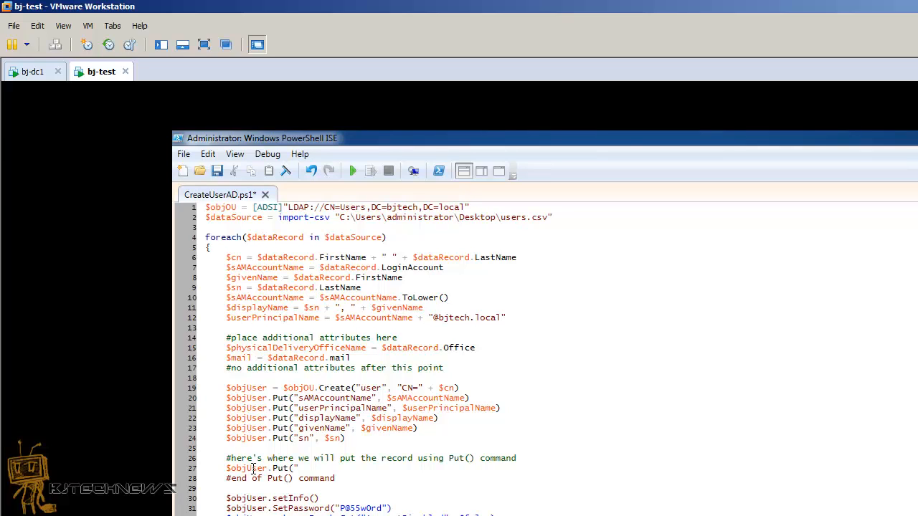
type("phys")
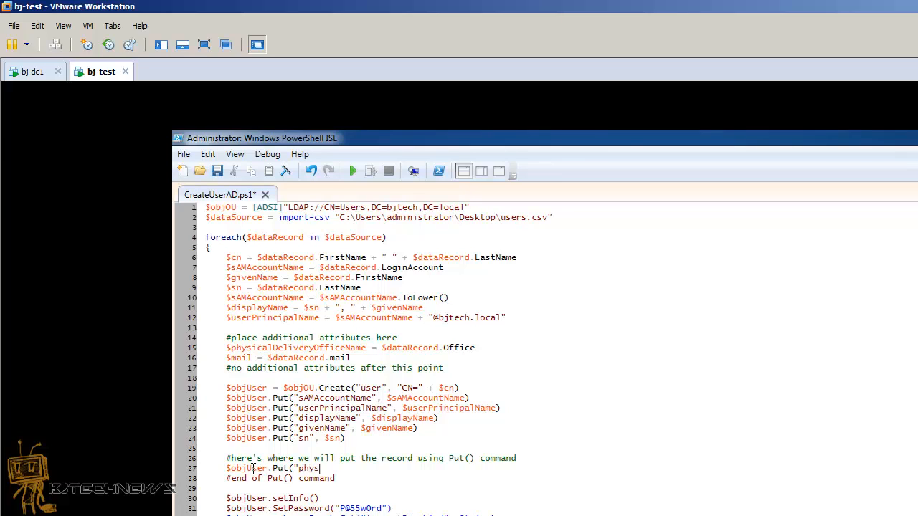
type("icalDev")
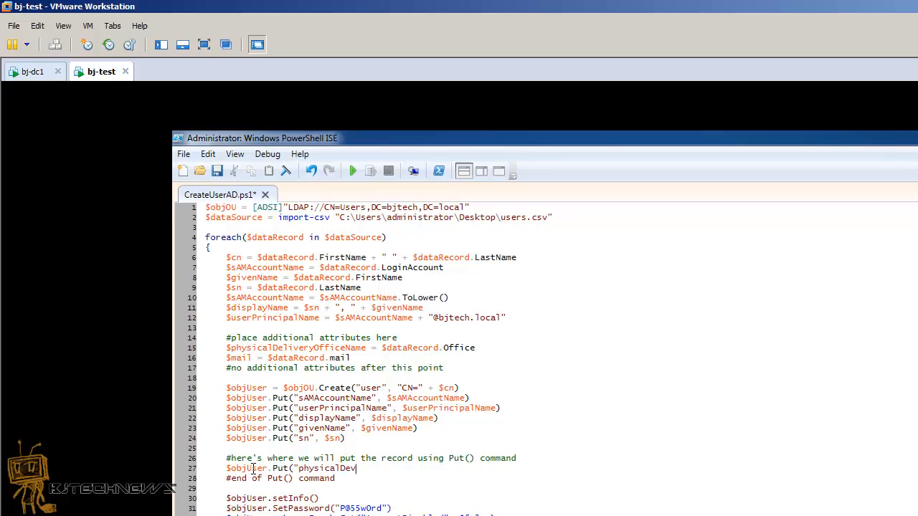
key("Backspace")
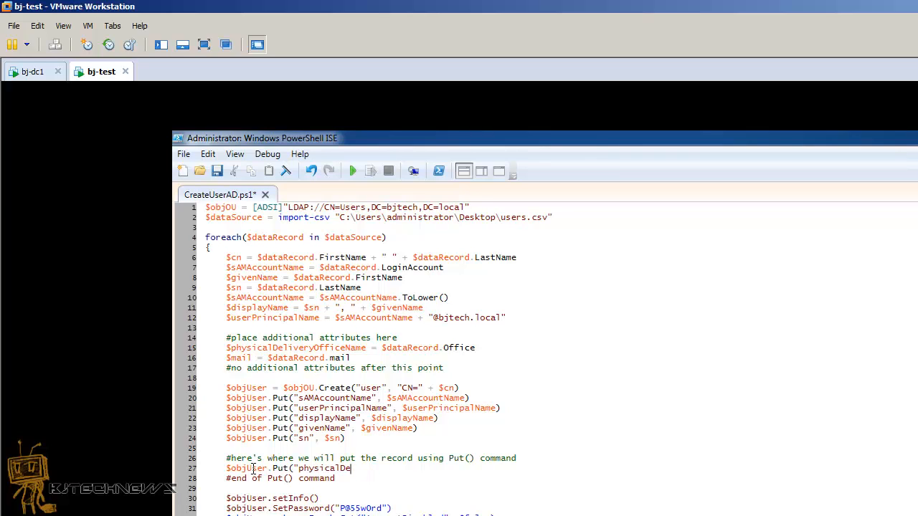
type("liveryOfficeName\"")
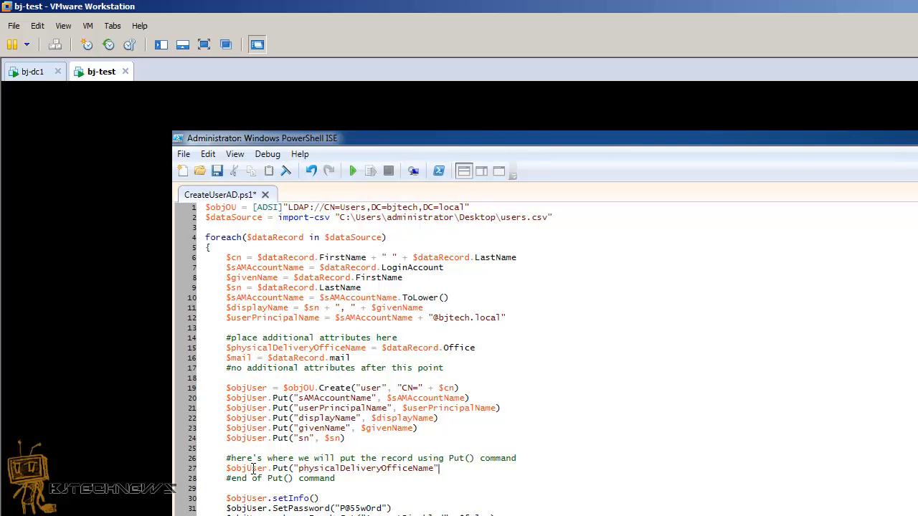
type(".")
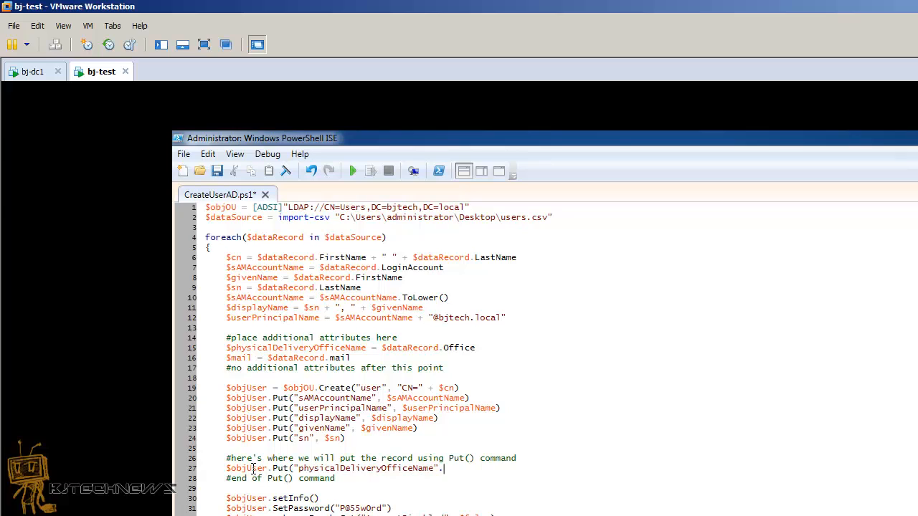
type(",")
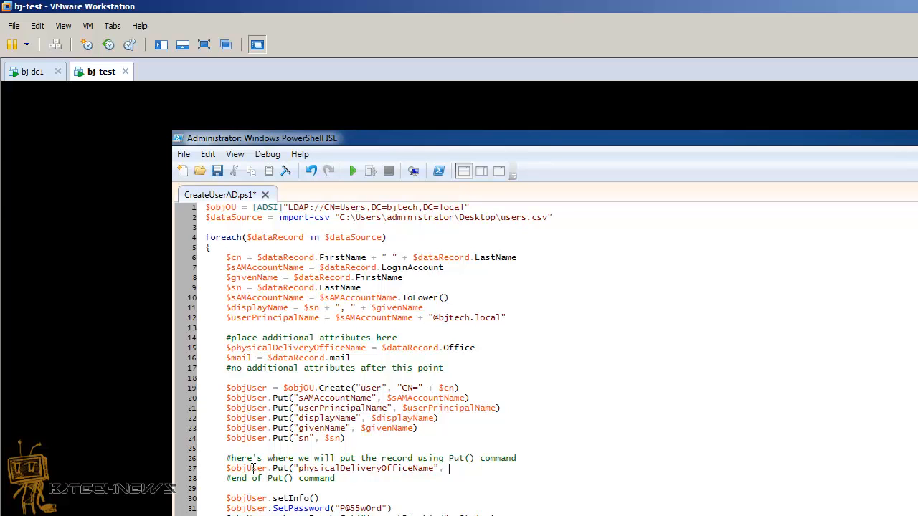
type("$physicalDeliveryOfficename")
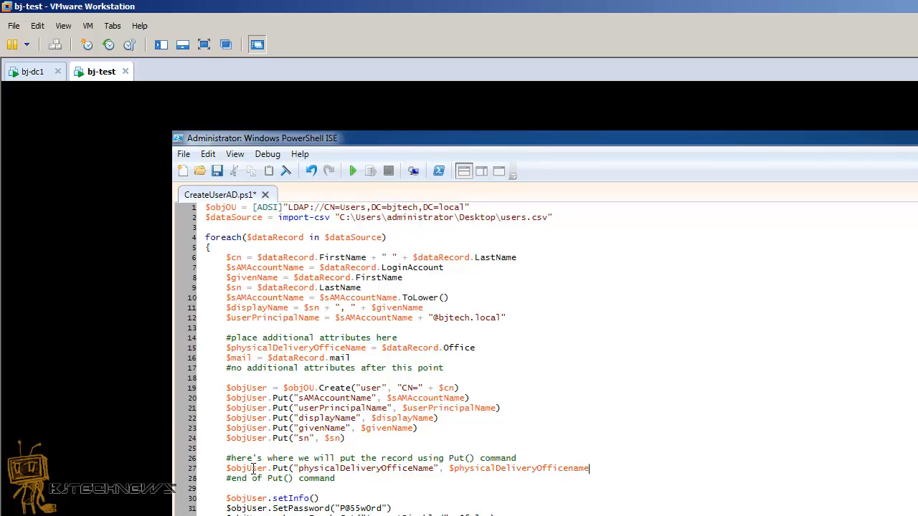
key("BackSpace")
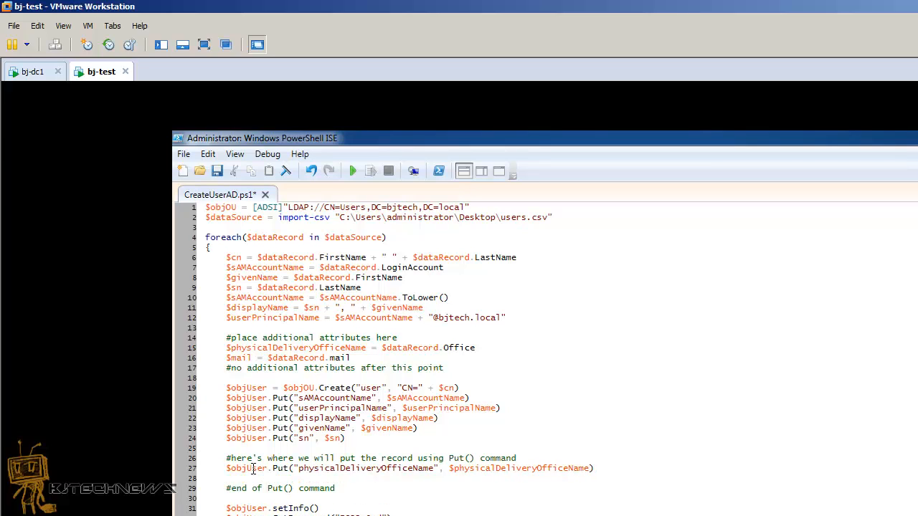
- Add the $objUser.Put("mail", $mail) line below it
type("$objUser")
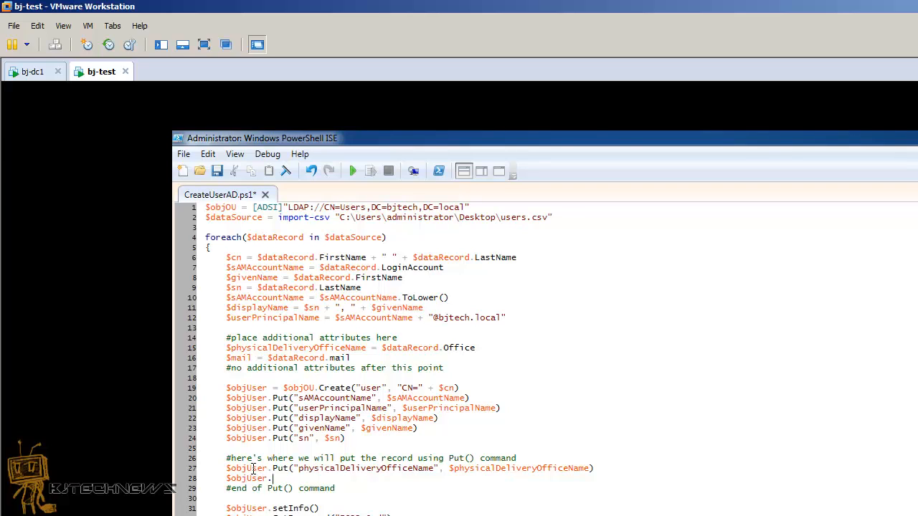
type(".Put(\"mail\", $mail")
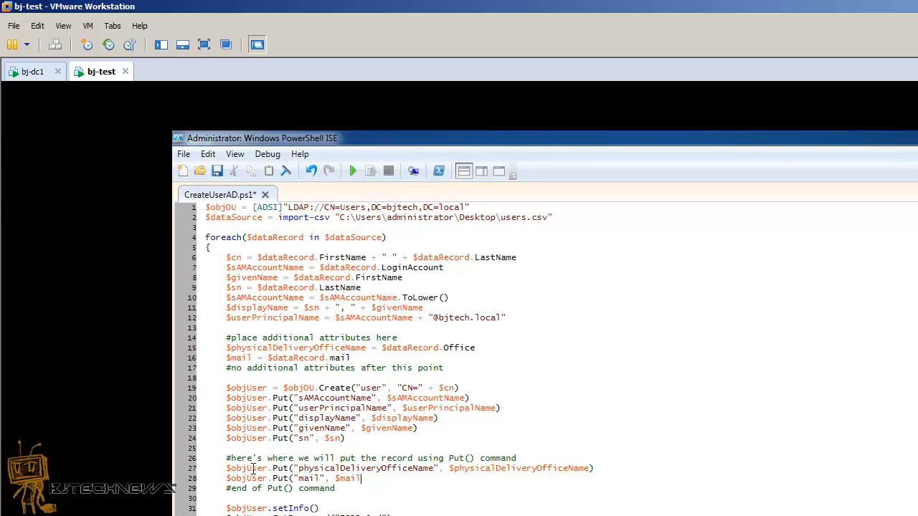
type(")")
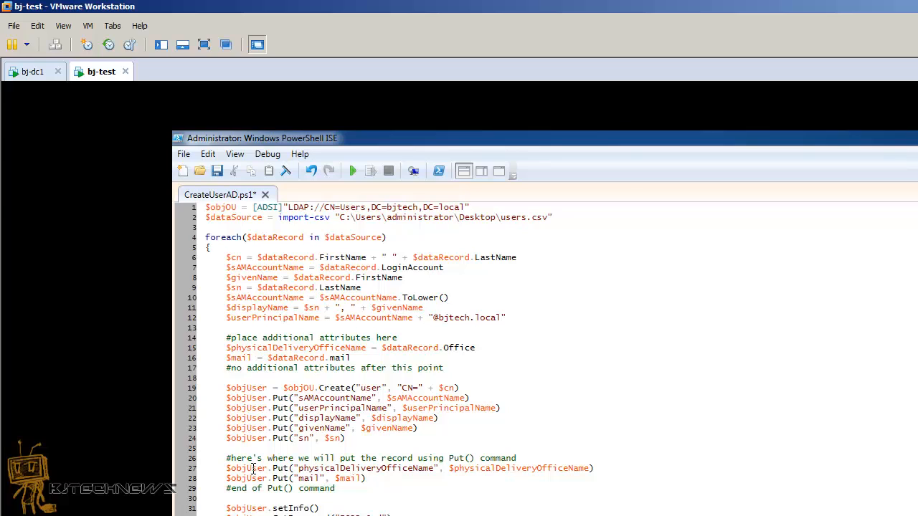
mouse_move(554, 260)
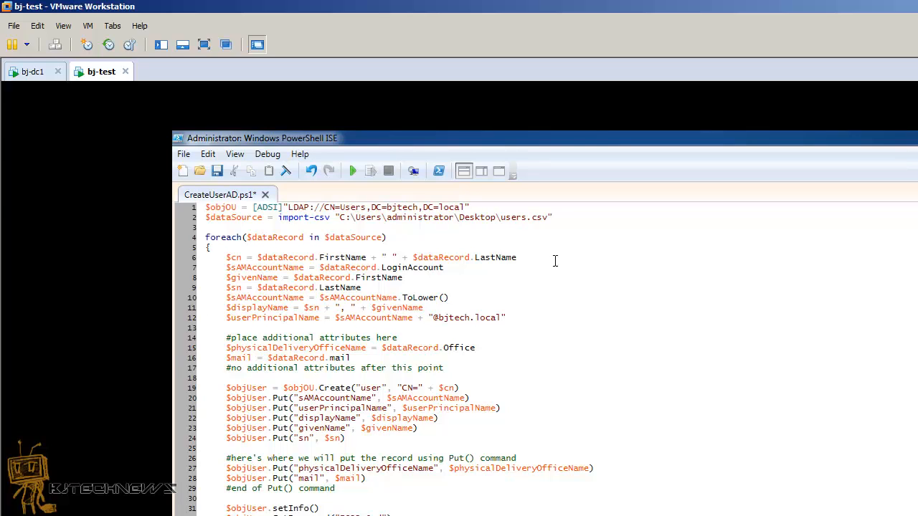
mouse_move(372, 357)
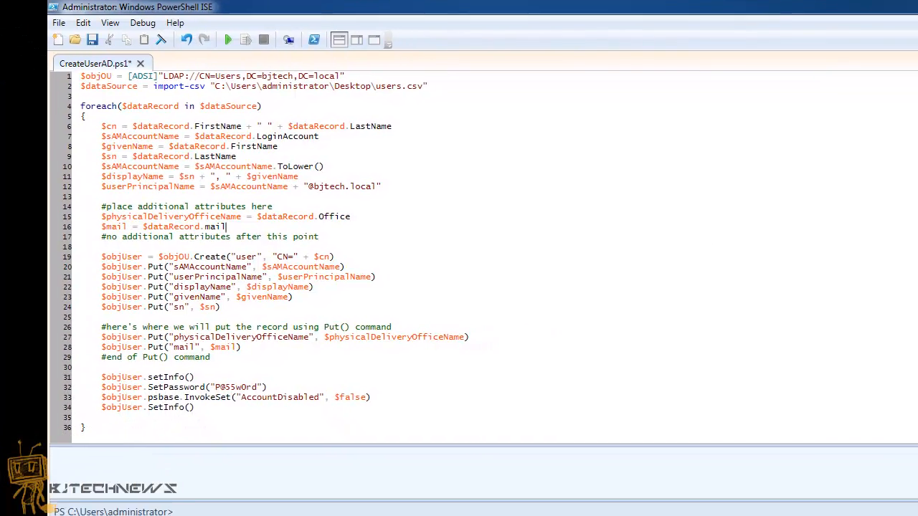
right_click(11, 172)
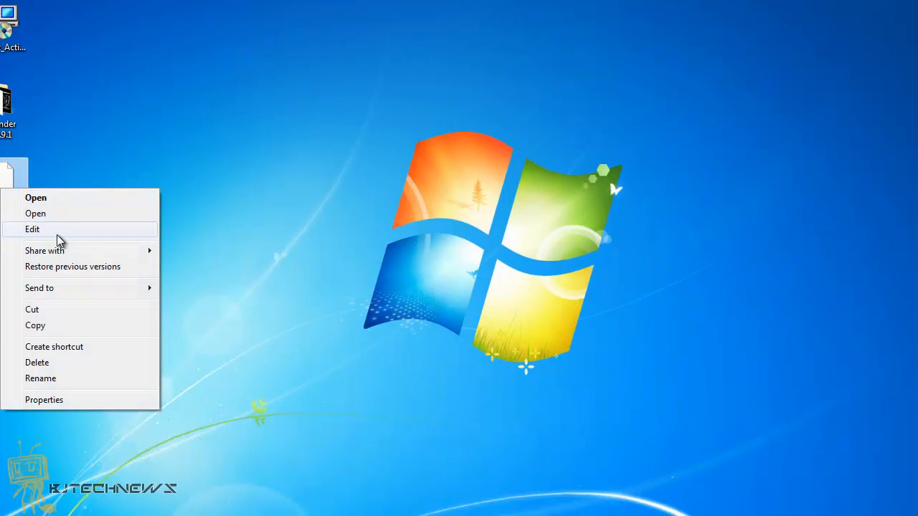
left_click(32, 229)
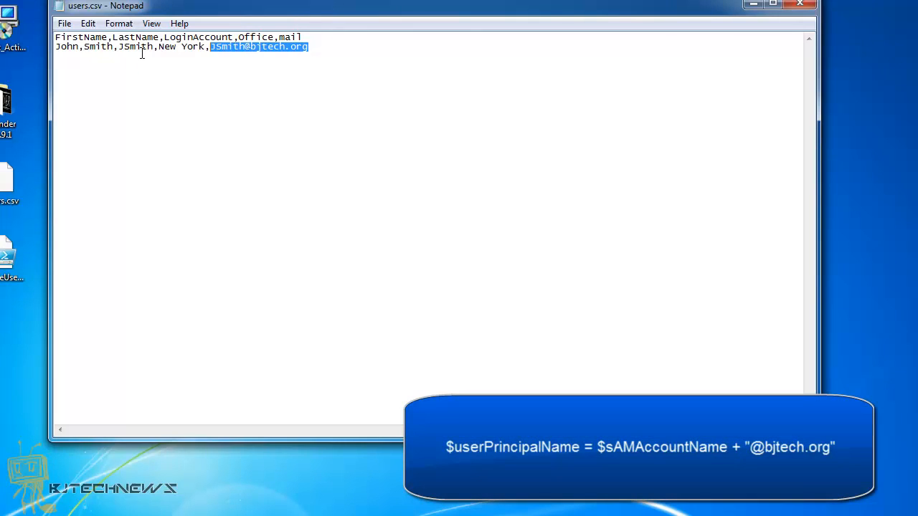
left_click(183, 79)
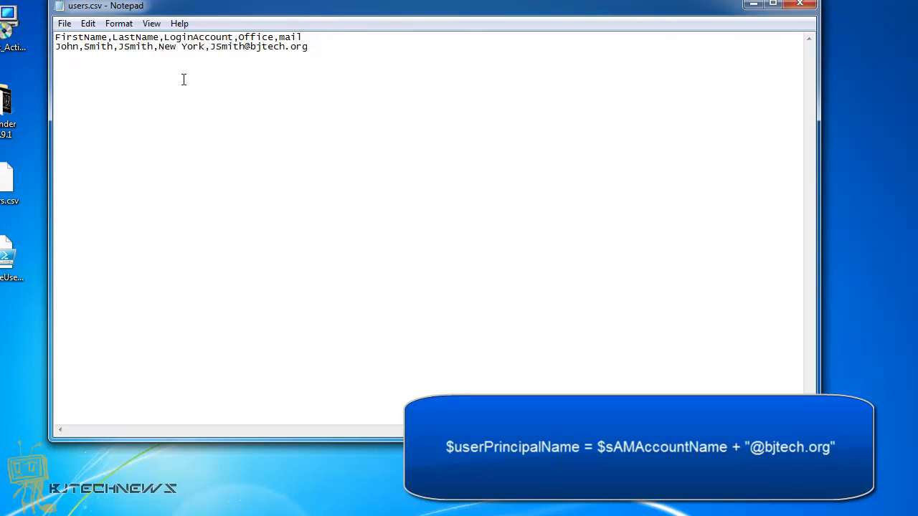
double_click(283, 47)
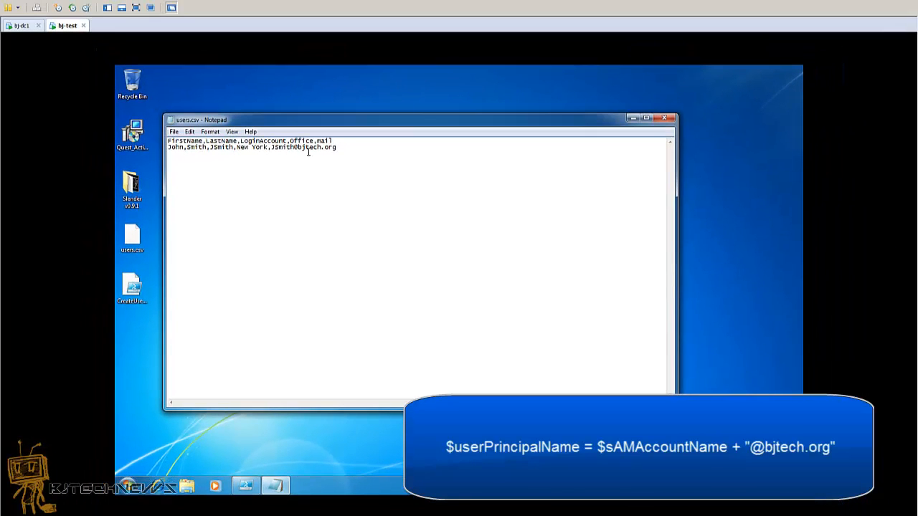
double_click(315, 147)
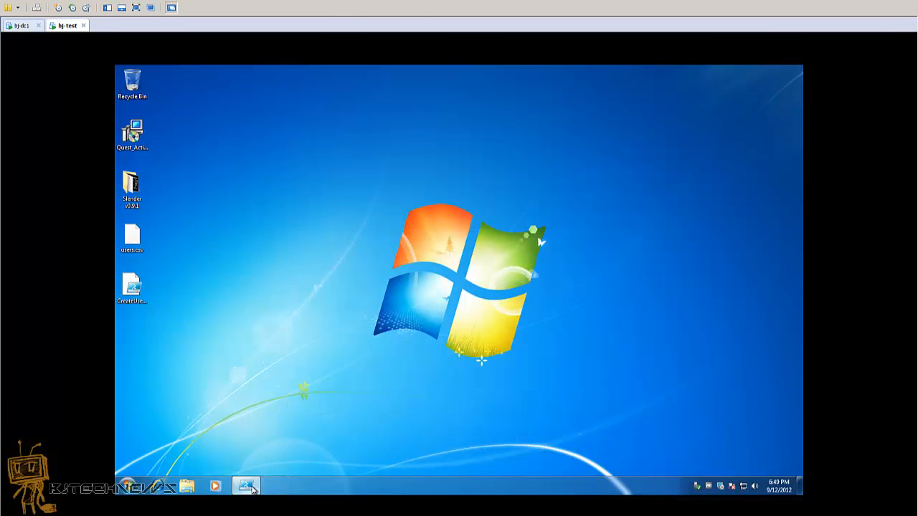
mouse_move(246, 486)
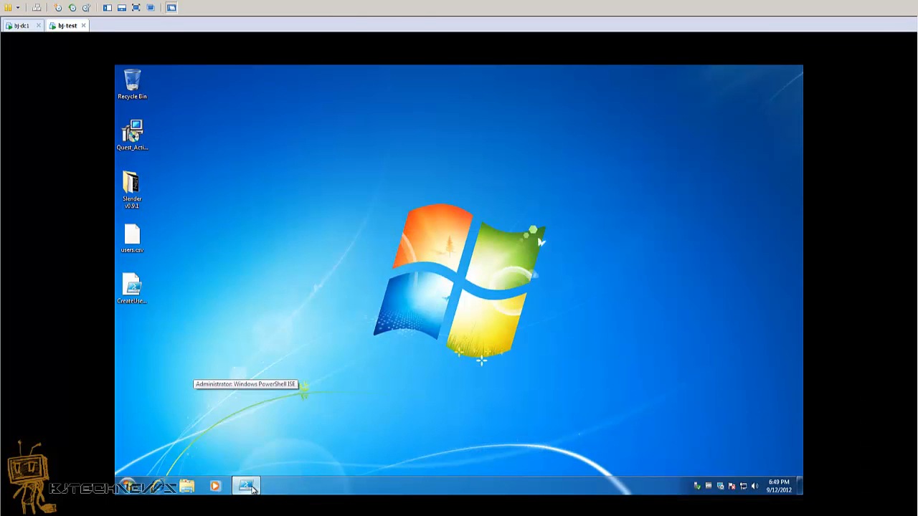
left_click(246, 486)
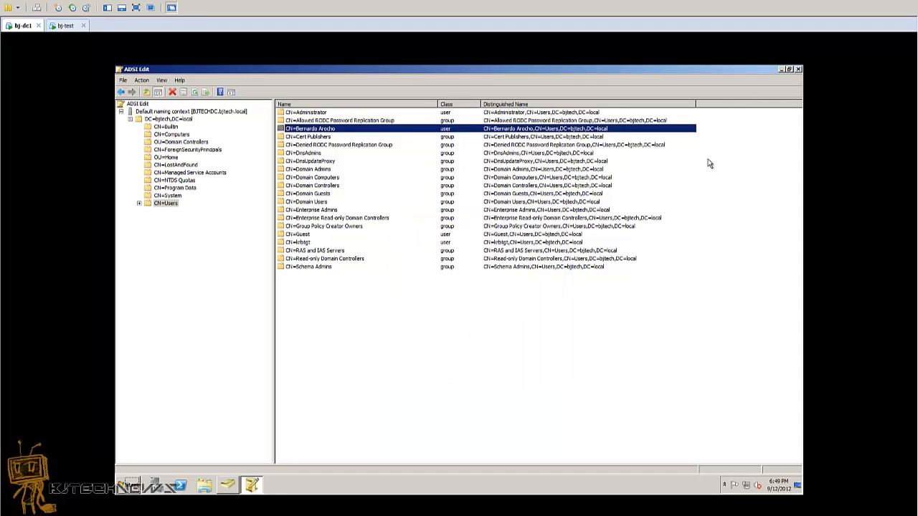
mouse_move(799, 71)
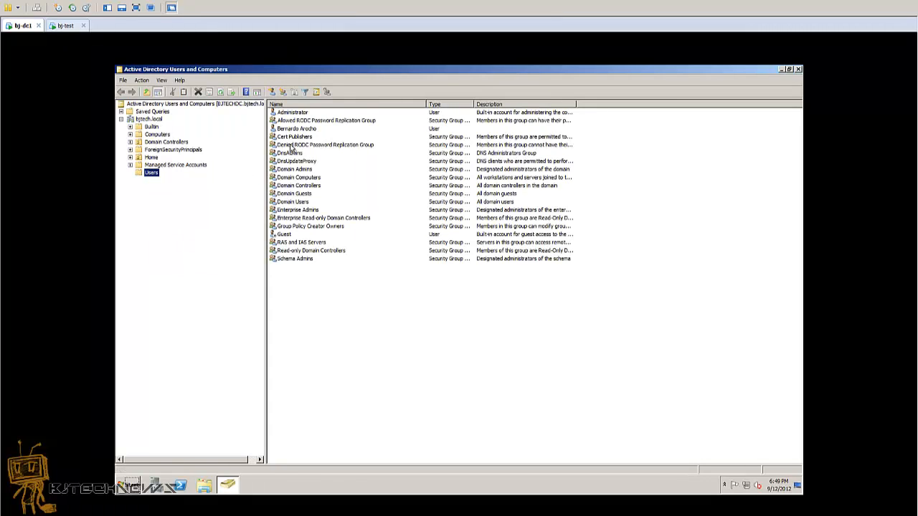
mouse_move(300, 191)
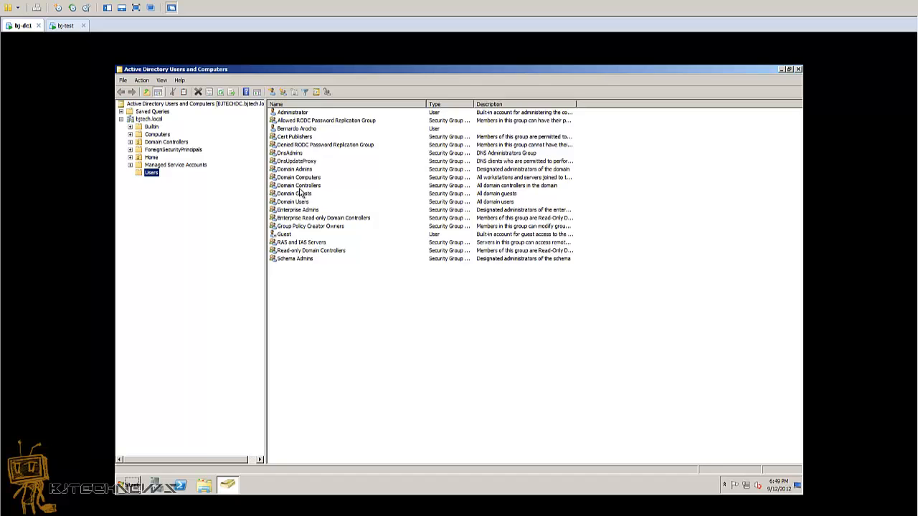
left_click(66, 25)
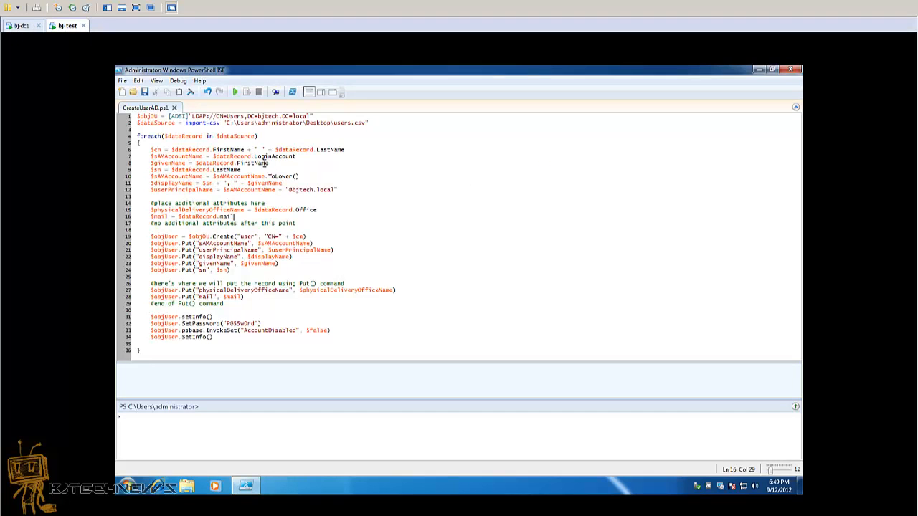
- Run CreateUserAD.ps1 with Run Script (F5)
left_click(236, 92)
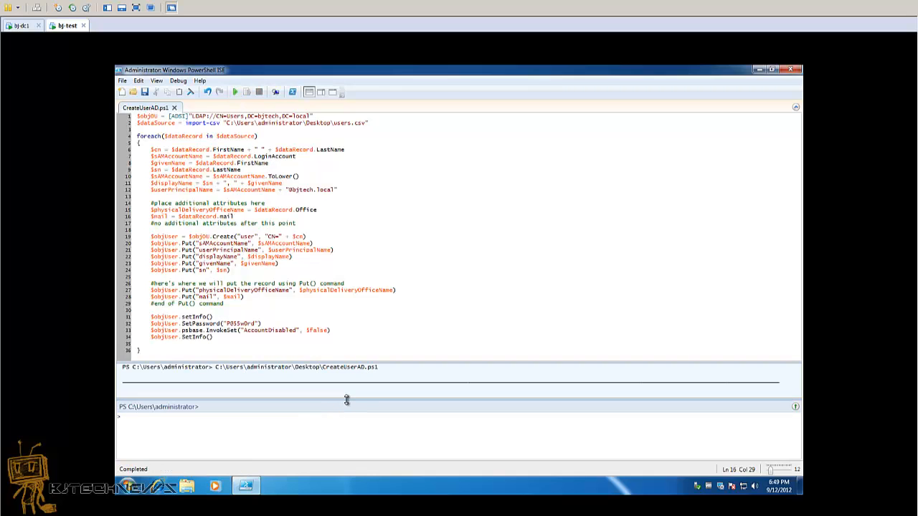
mouse_move(343, 395)
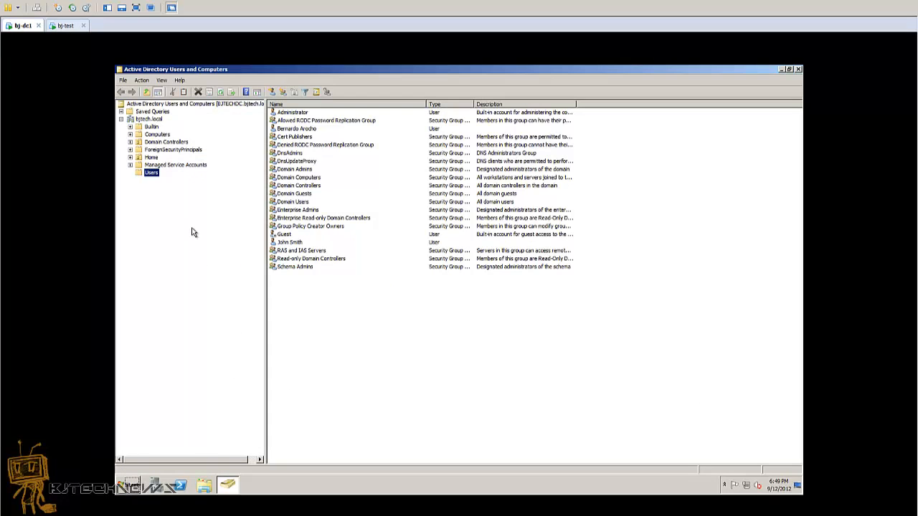
left_click(290, 242)
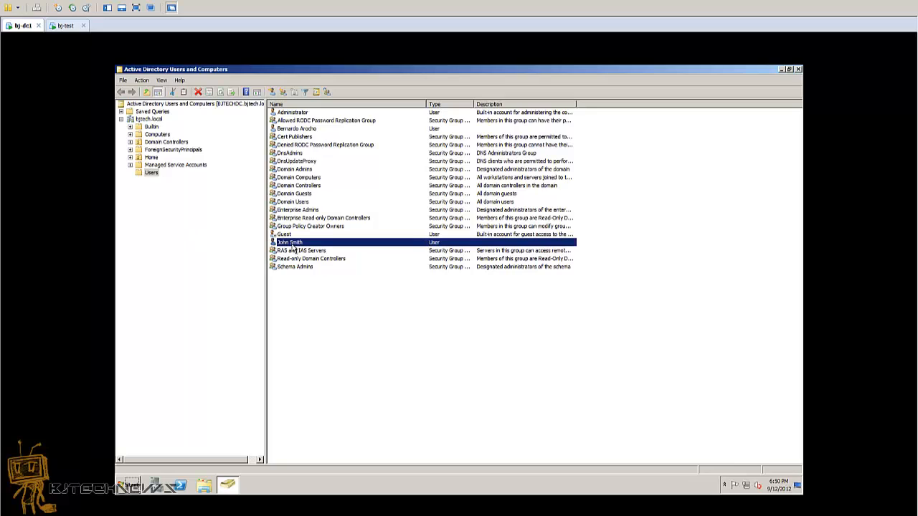
double_click(290, 242)
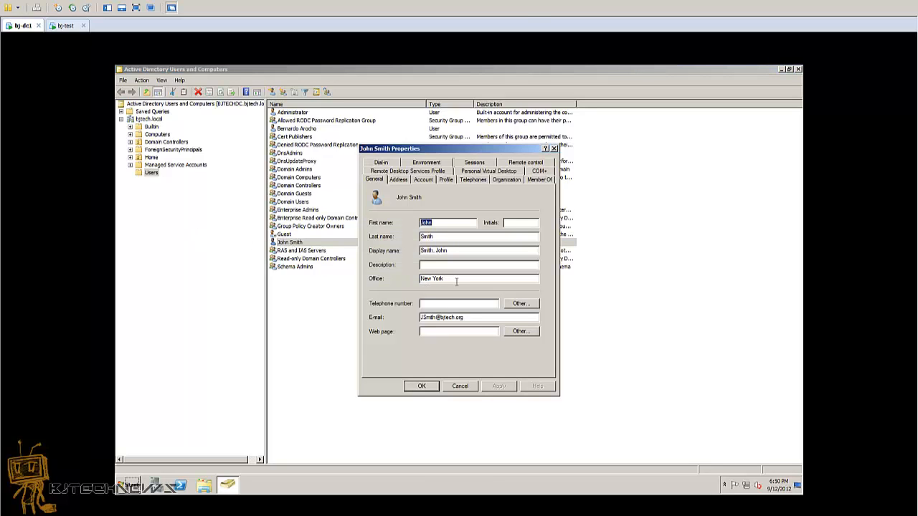